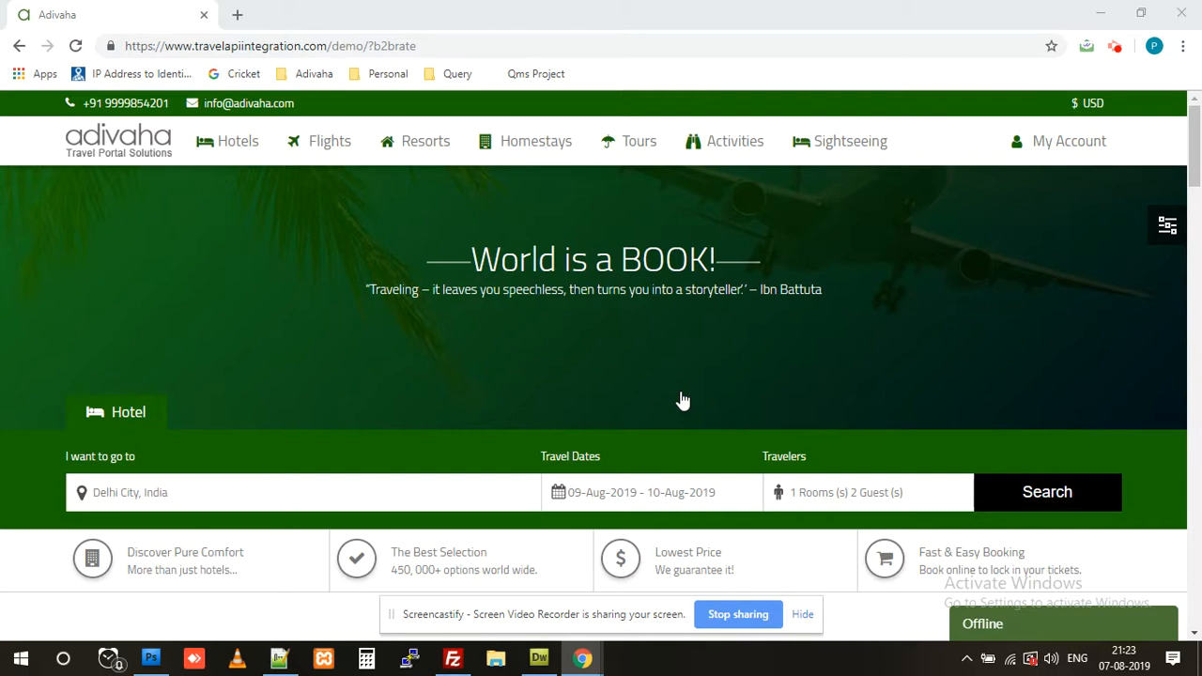
pyautogui.moveTo(154, 481)
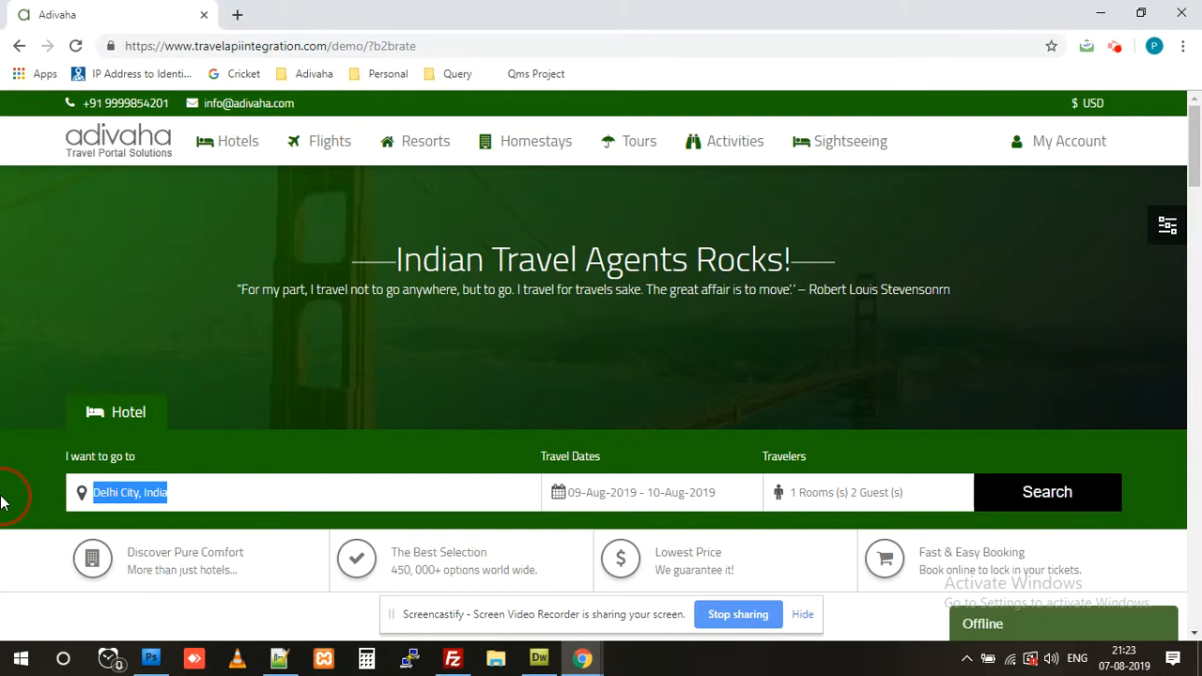
# Set the hotel destination to Mumbai, India for 09–10 Aug 2019, 1 room for 2 guests.
pyautogui.write('mum')
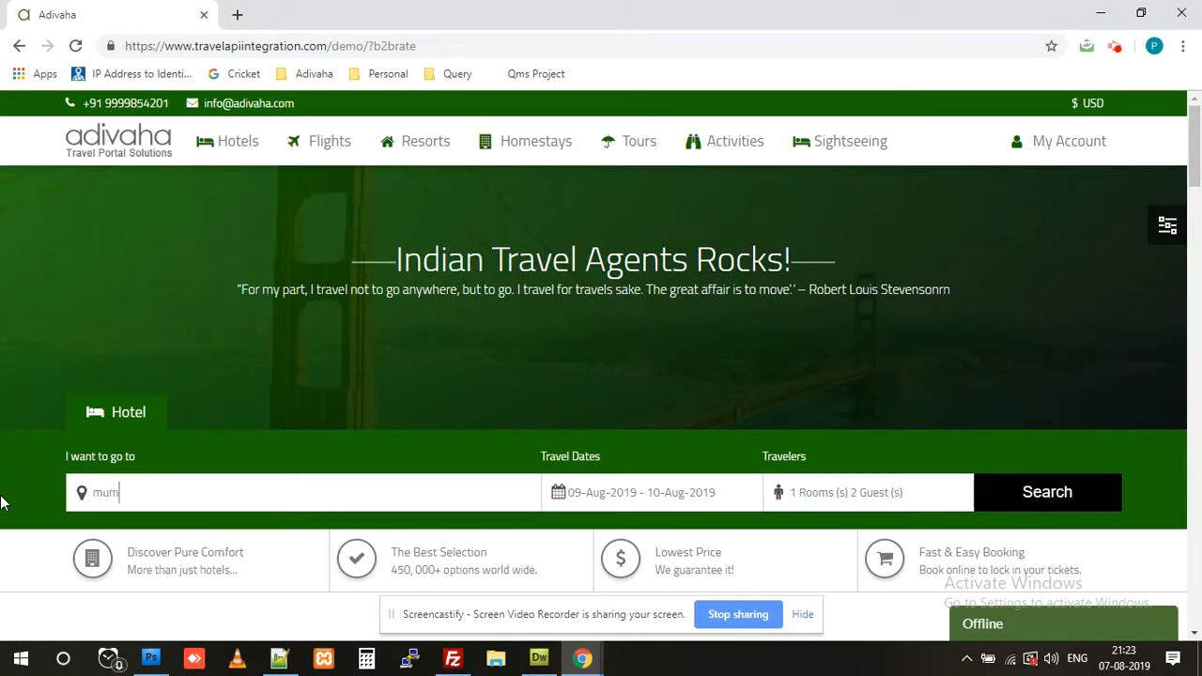
pyautogui.write('bai')
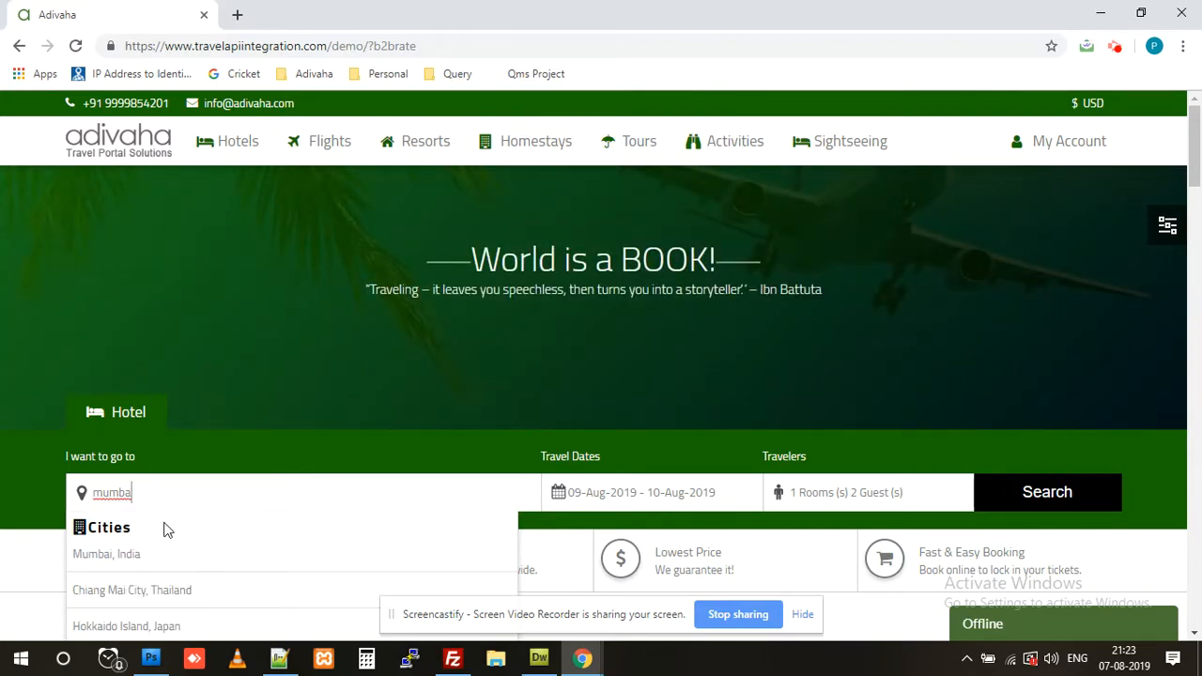
pyautogui.click(105, 554)
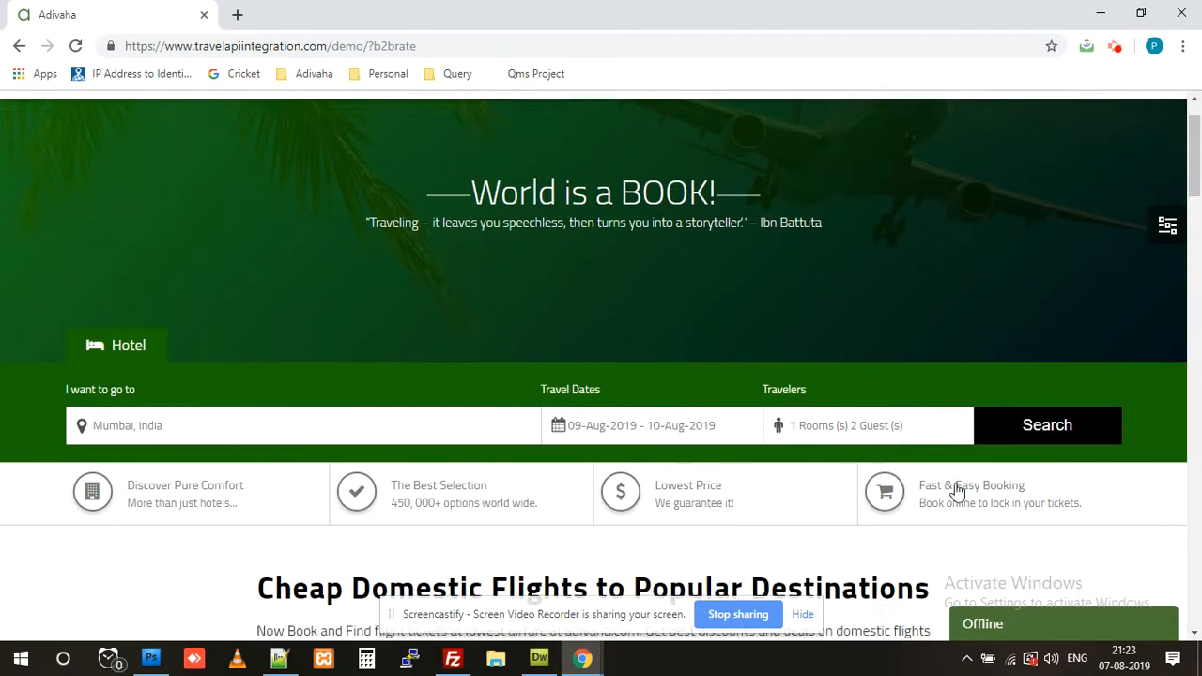
pyautogui.click(642, 425)
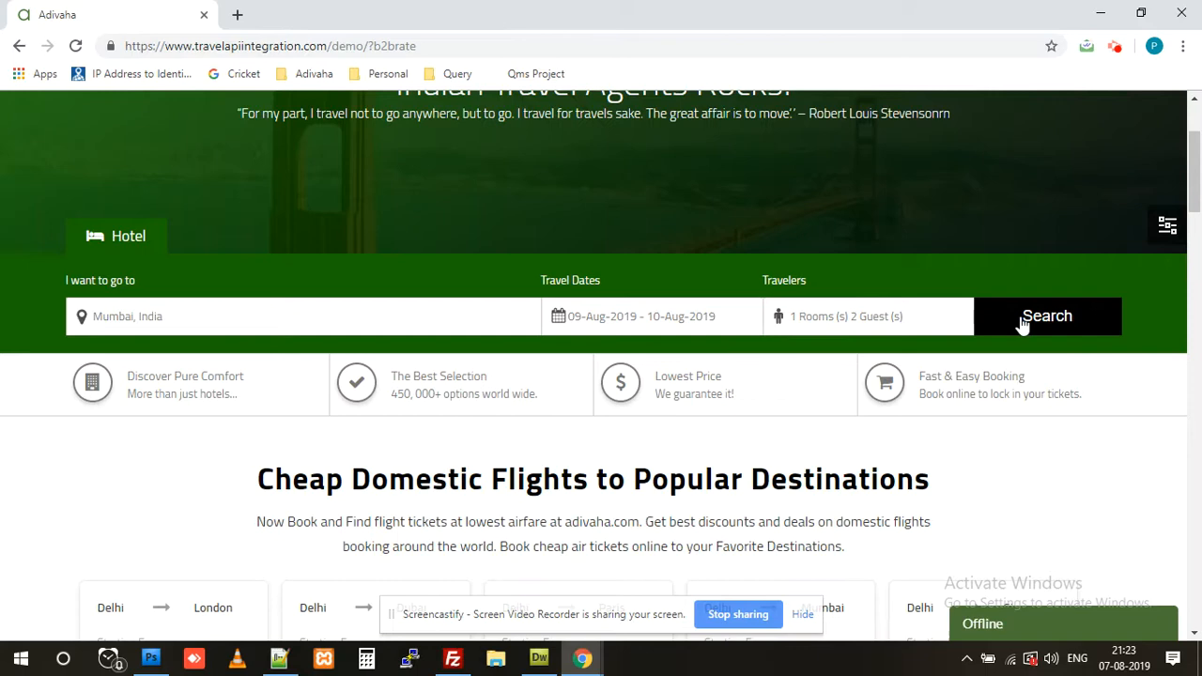
# Search hotels in Mumbai and browse the 355 results down to Hotel Kamran Residency at $36.08.
pyautogui.click(1047, 316)
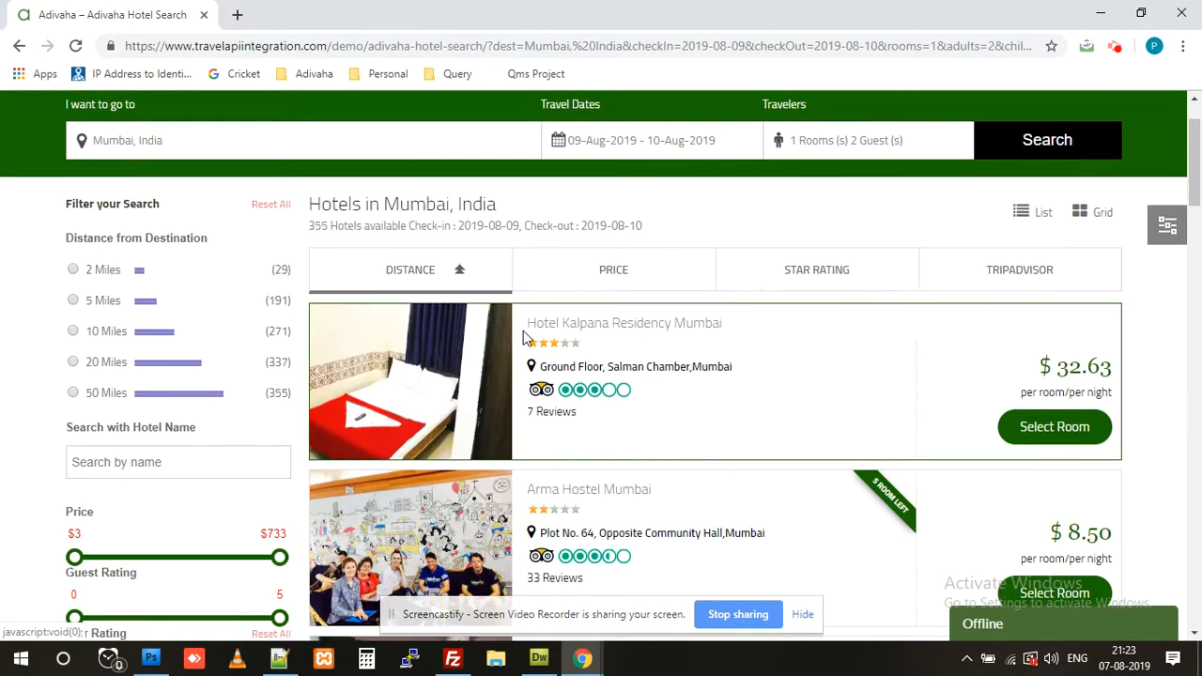
pyautogui.scroll(-3)
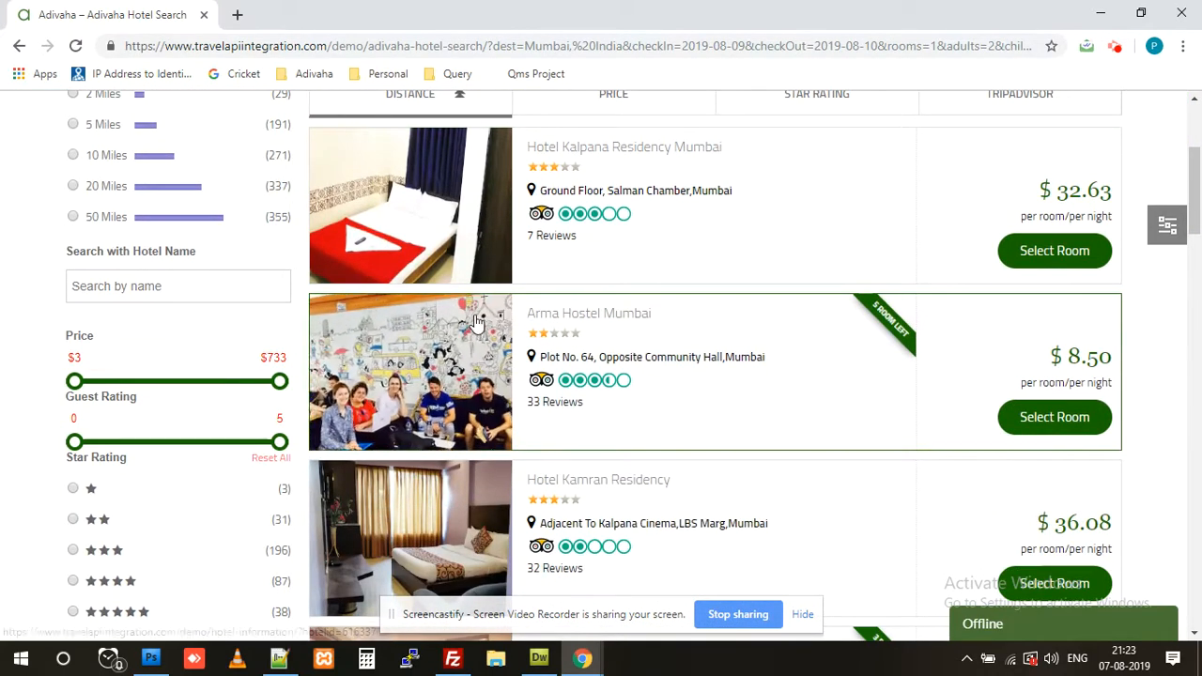
pyautogui.scroll(3)
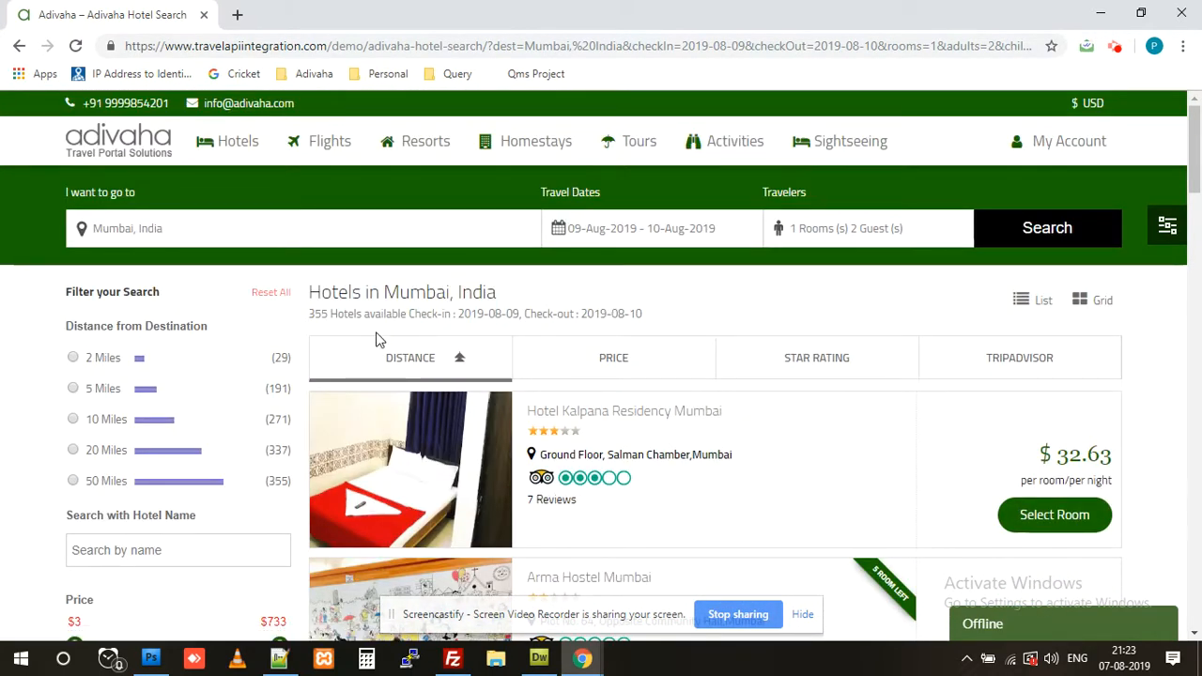
pyautogui.scroll(-3)
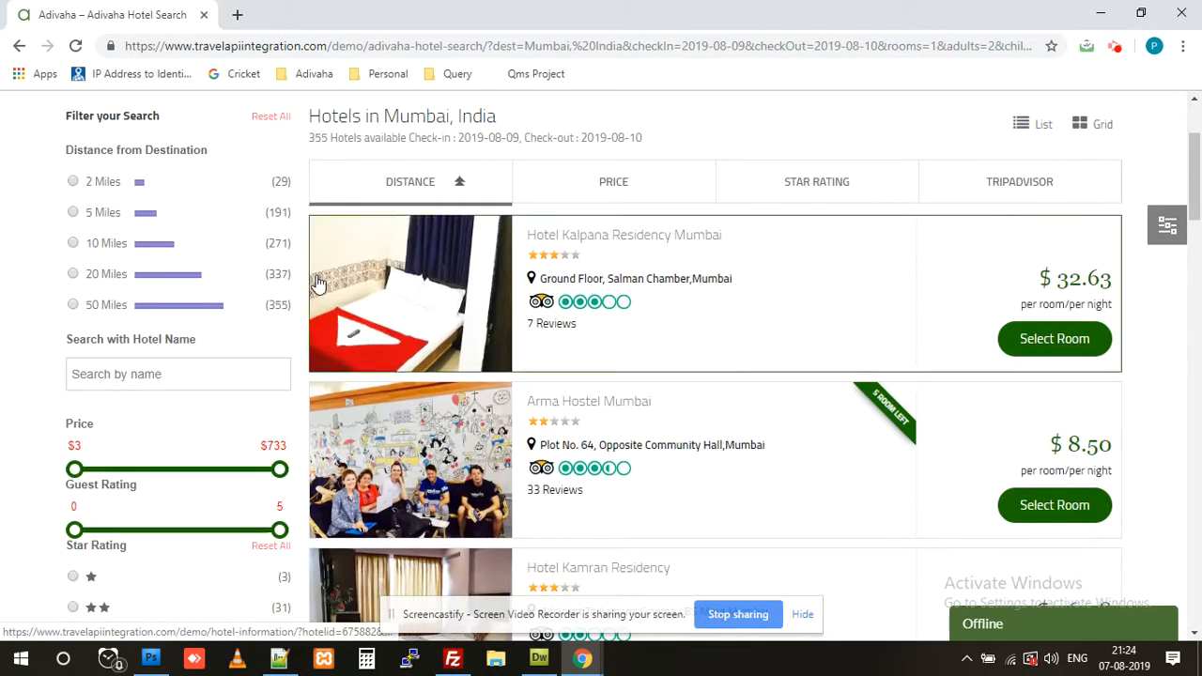
pyautogui.scroll(-3)
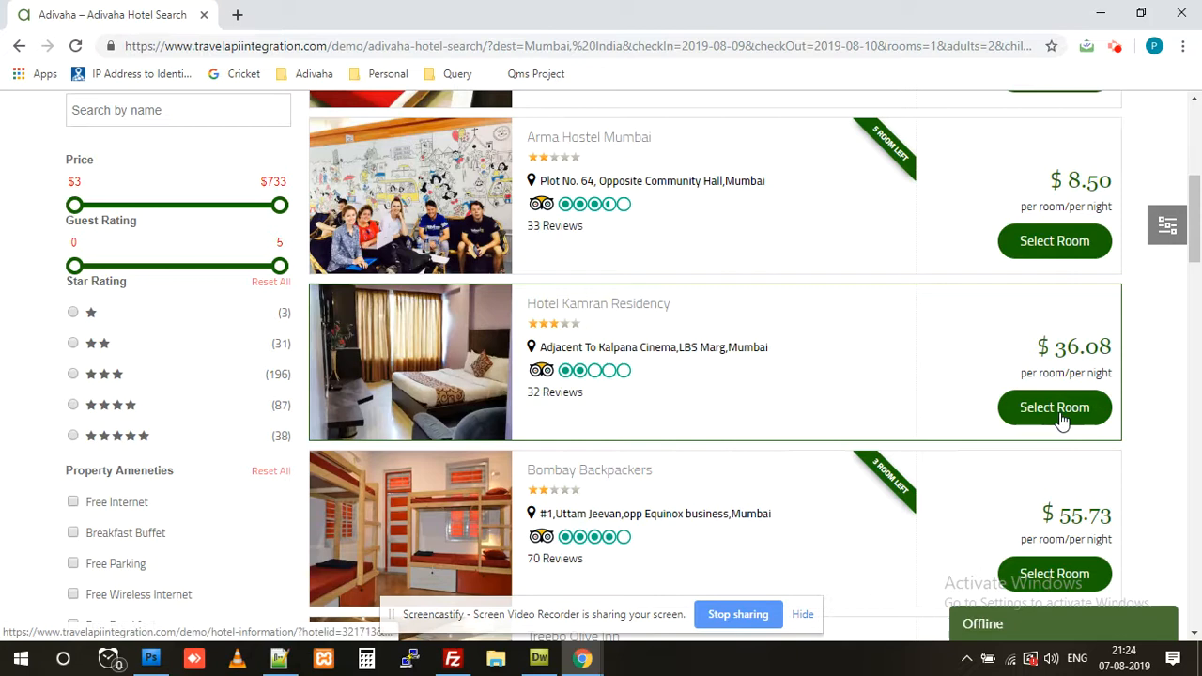
# View Hotel Kamran Residency's rooms and review its Deluxe and Executive rooms at $36.08 per night.
pyautogui.click(1054, 406)
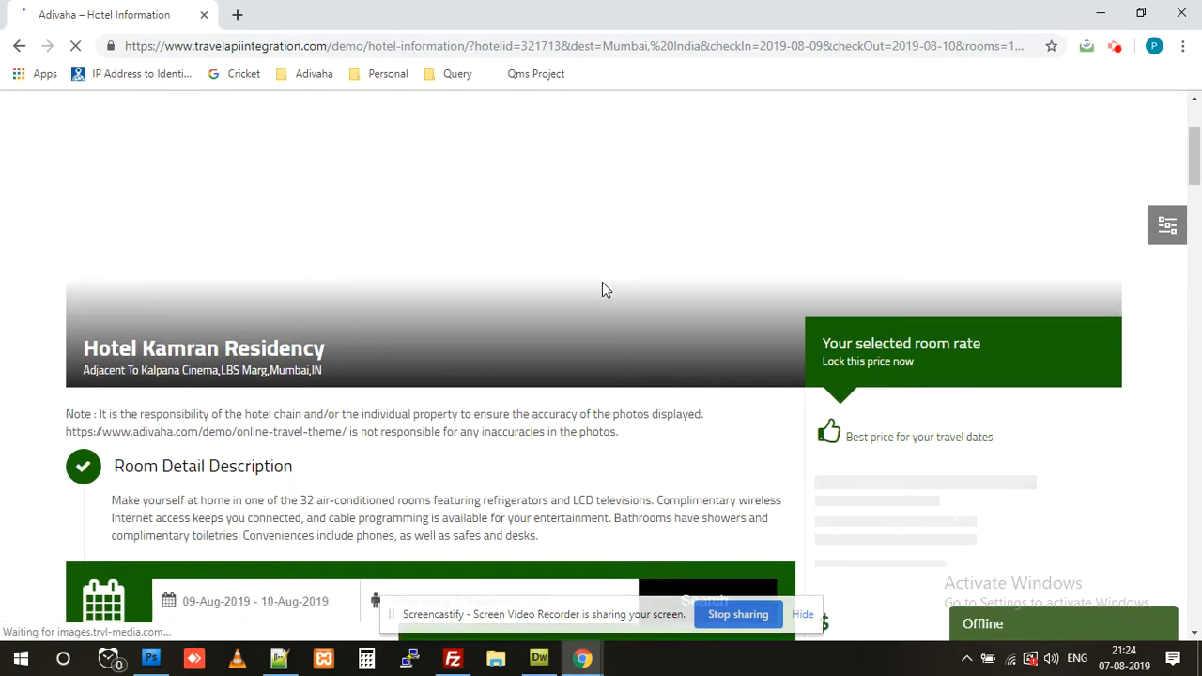
pyautogui.scroll(-3)
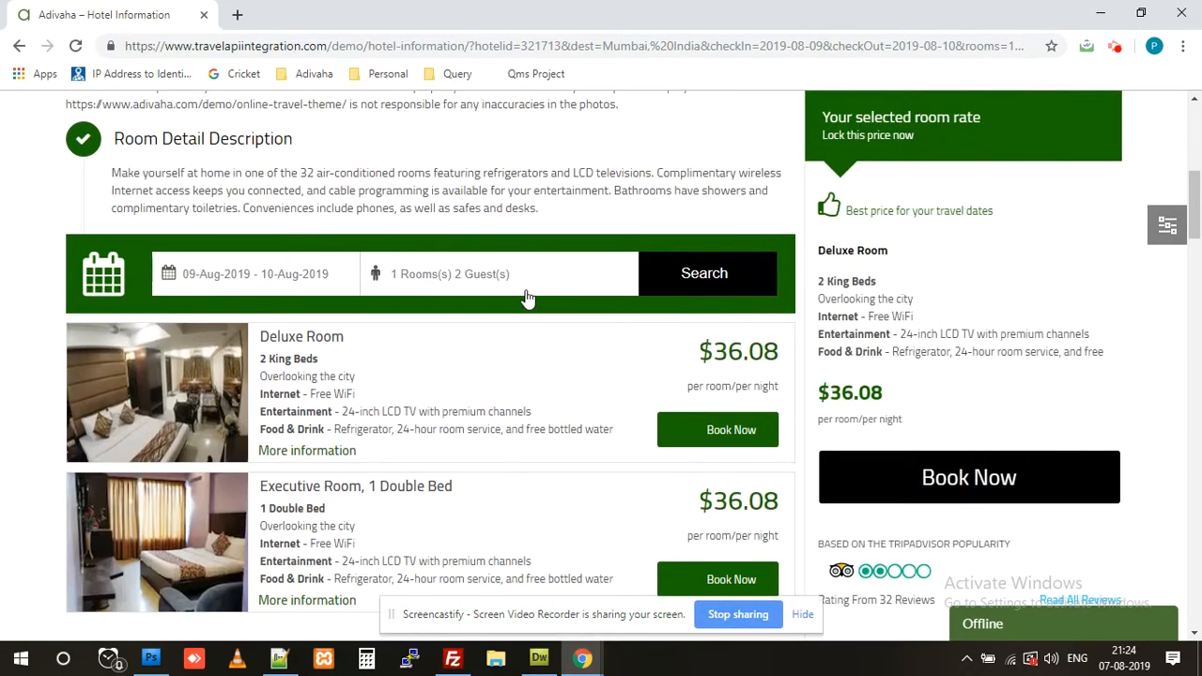
pyautogui.scroll(-3)
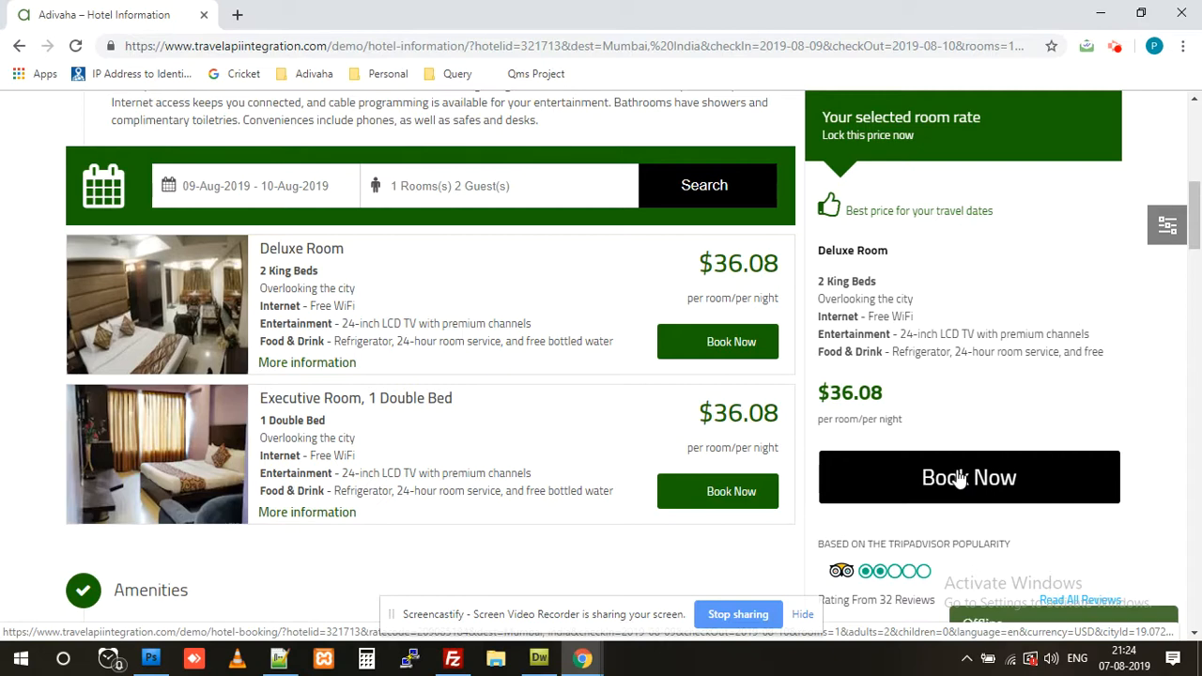
pyautogui.scroll(-3)
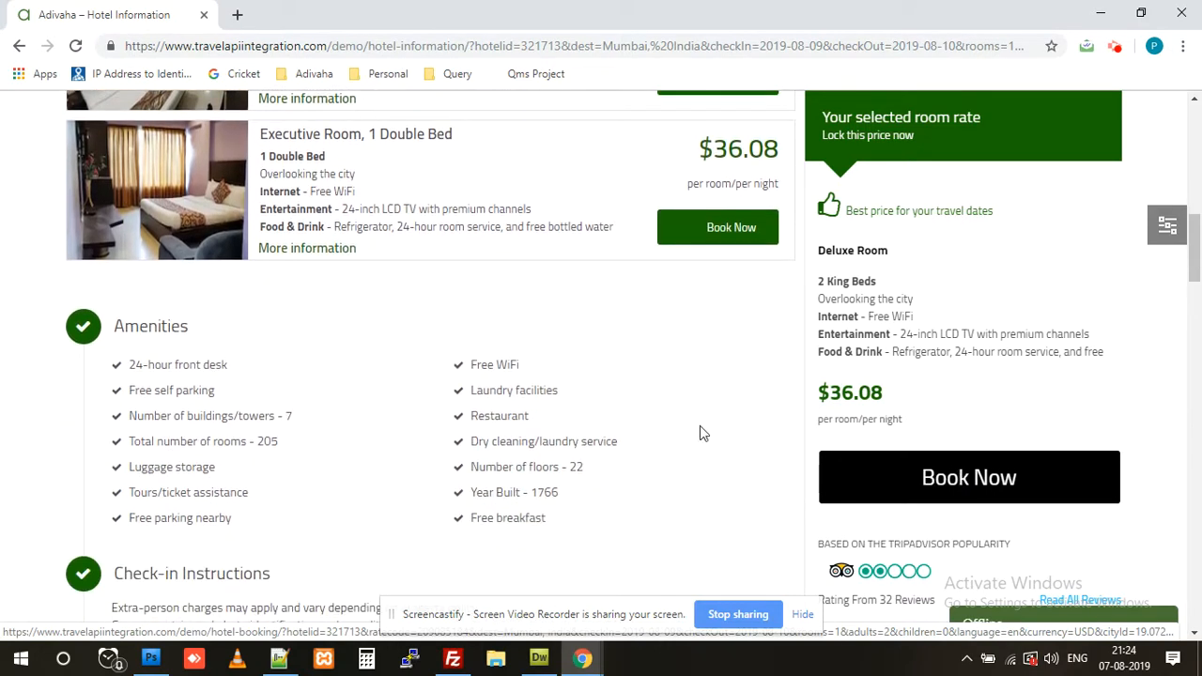
pyautogui.scroll(-3)
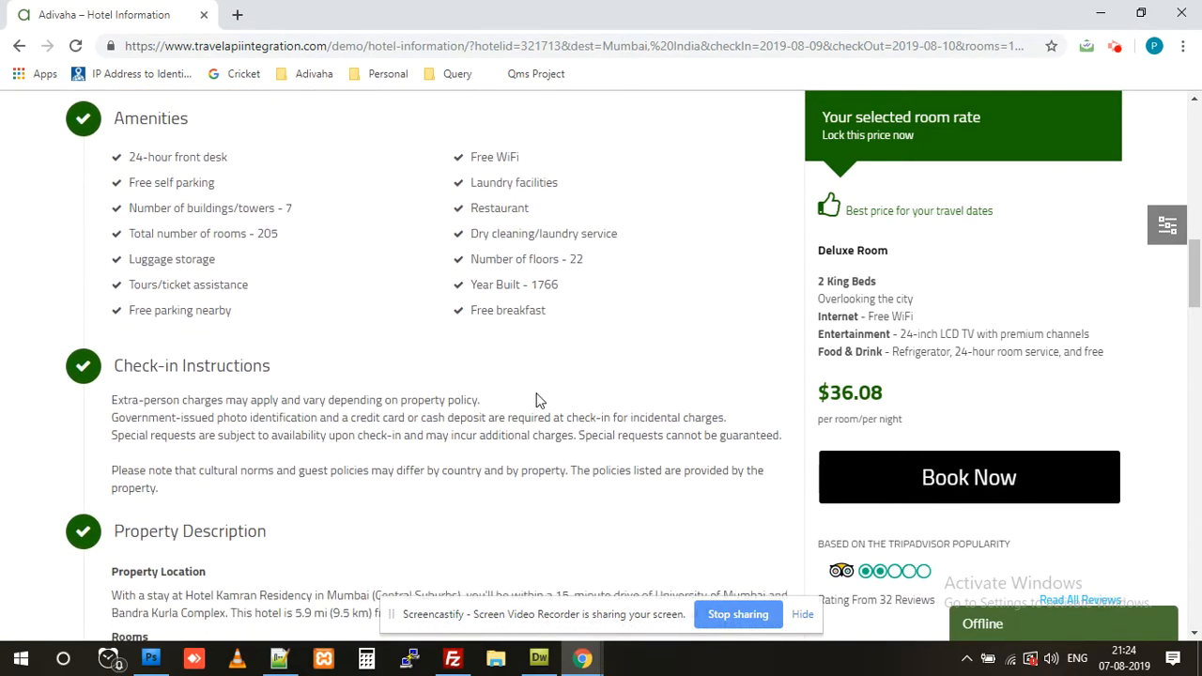
pyautogui.scroll(-3)
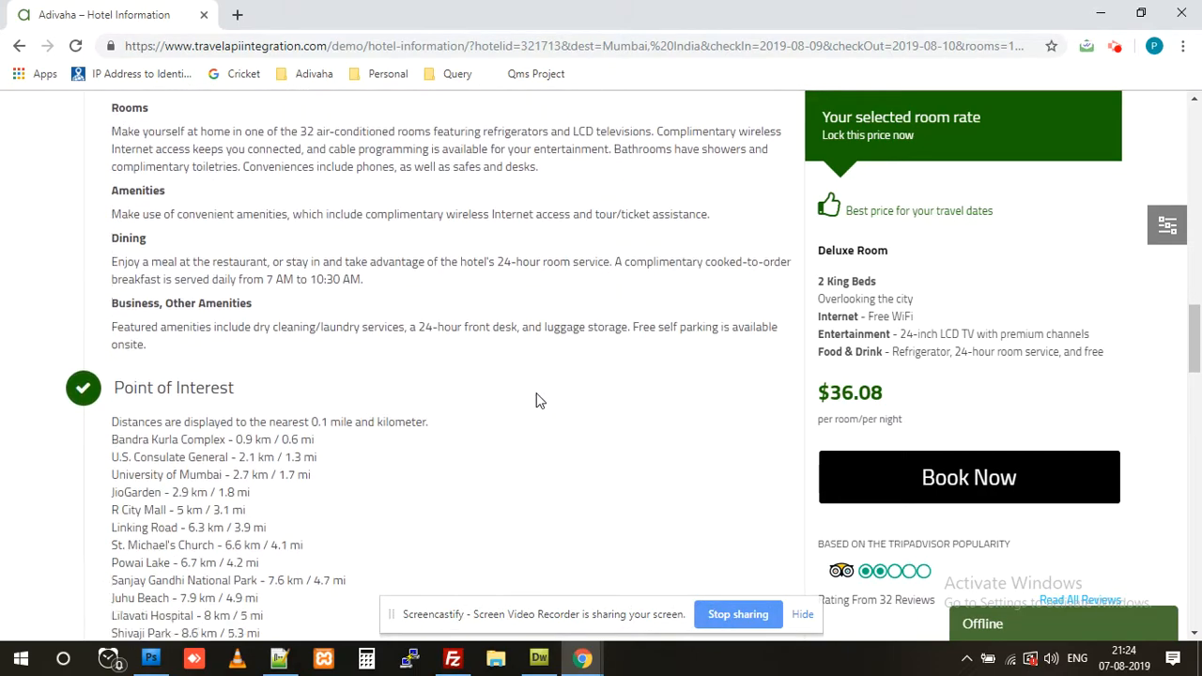
pyautogui.scroll(-3)
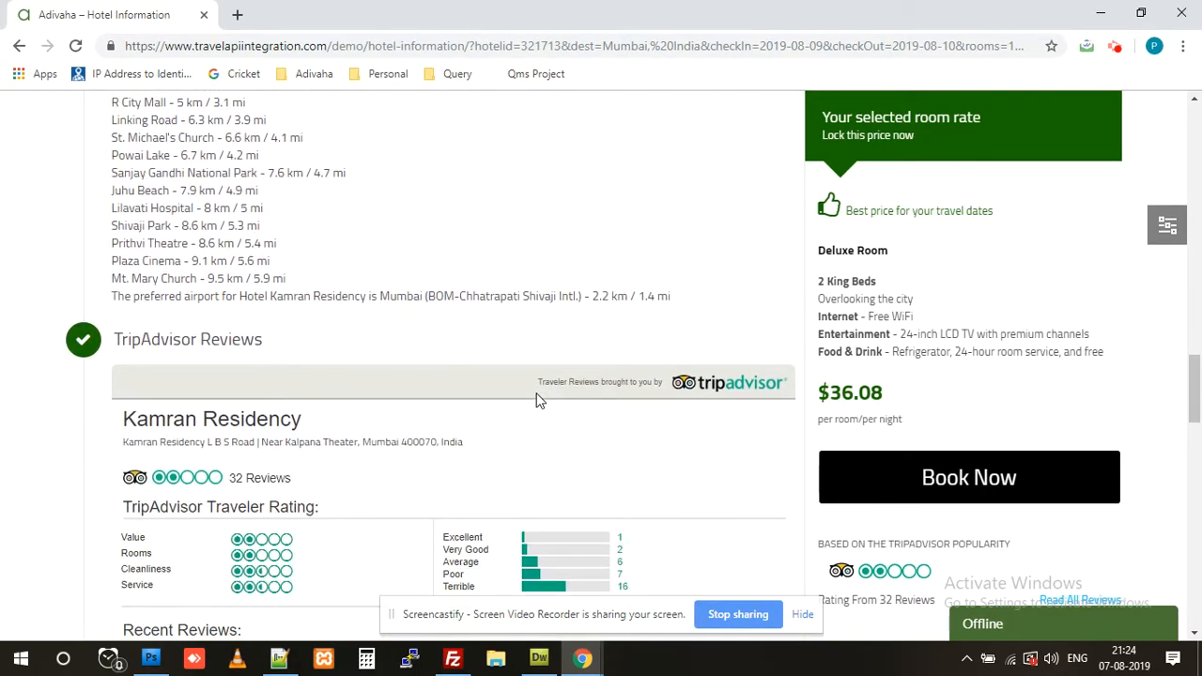
pyautogui.scroll(-3)
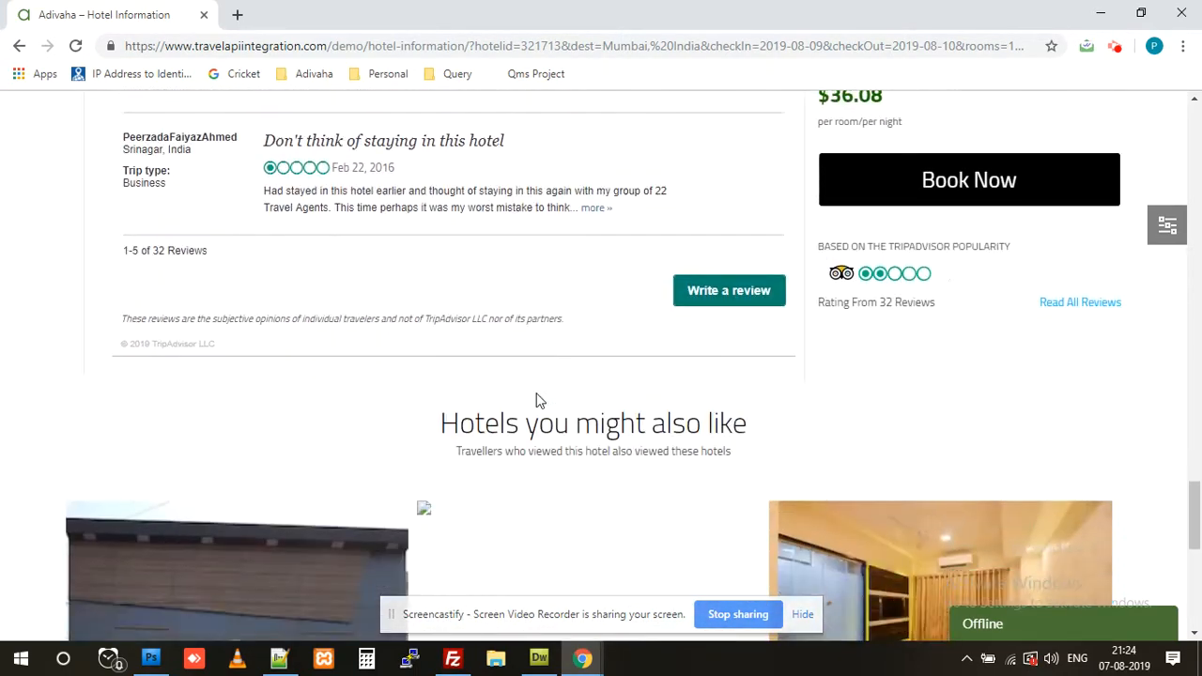
pyautogui.scroll(3)
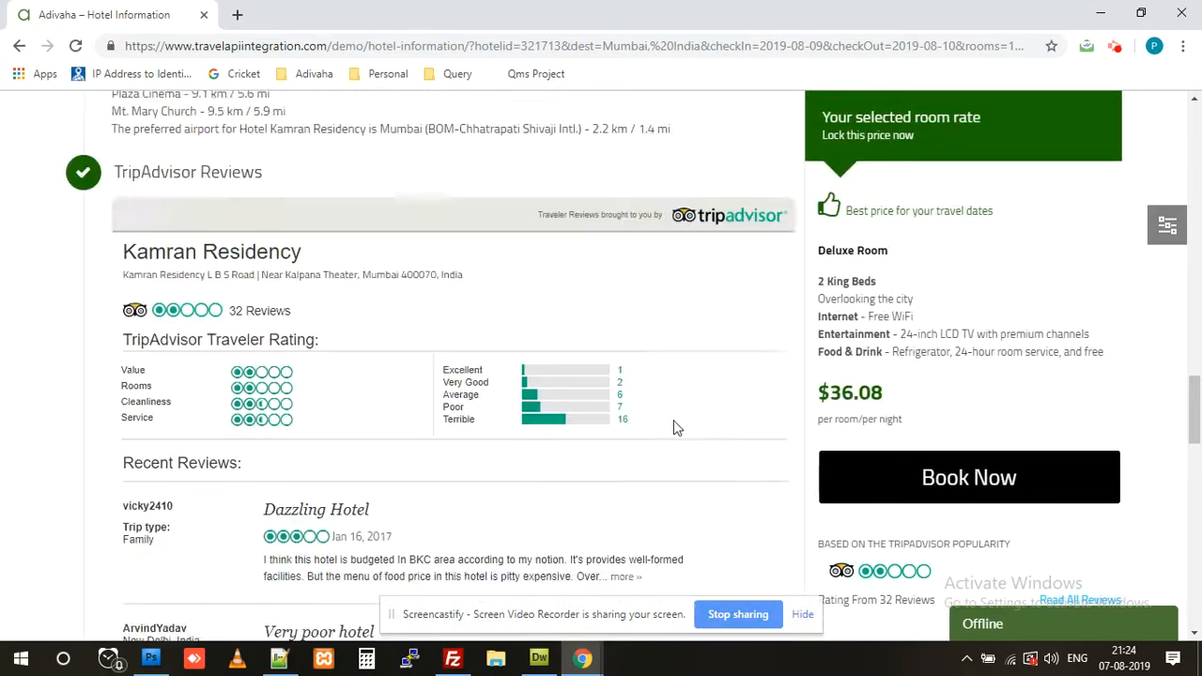
pyautogui.scroll(3)
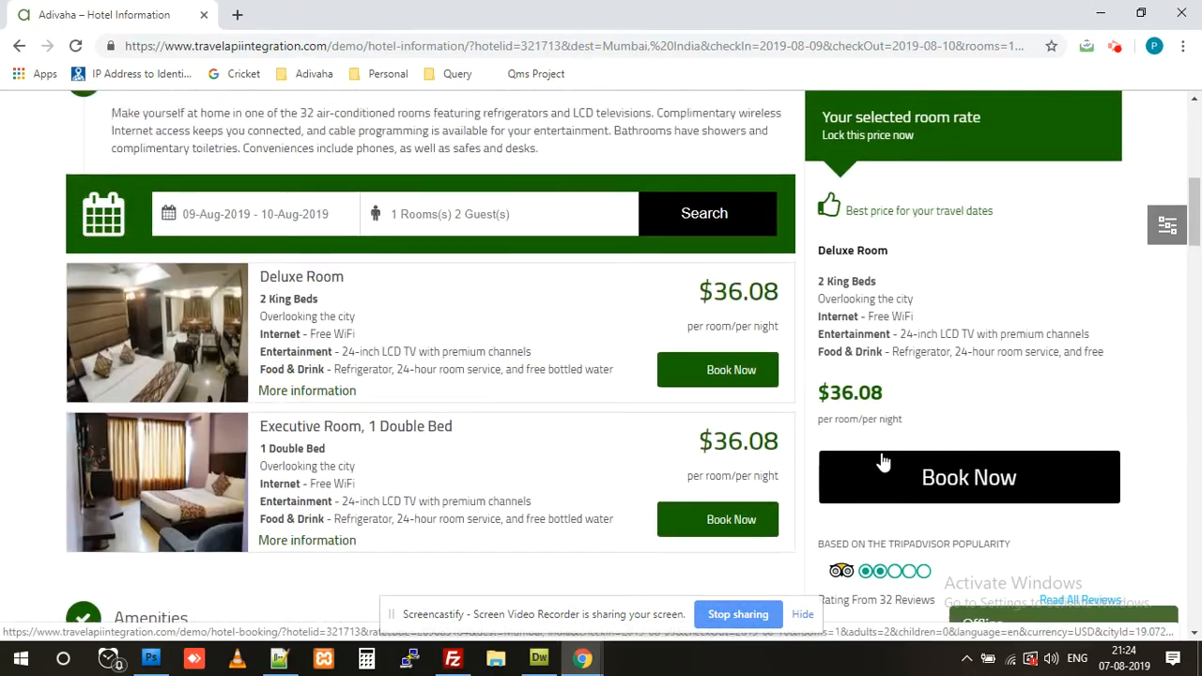
pyautogui.scroll(-3)
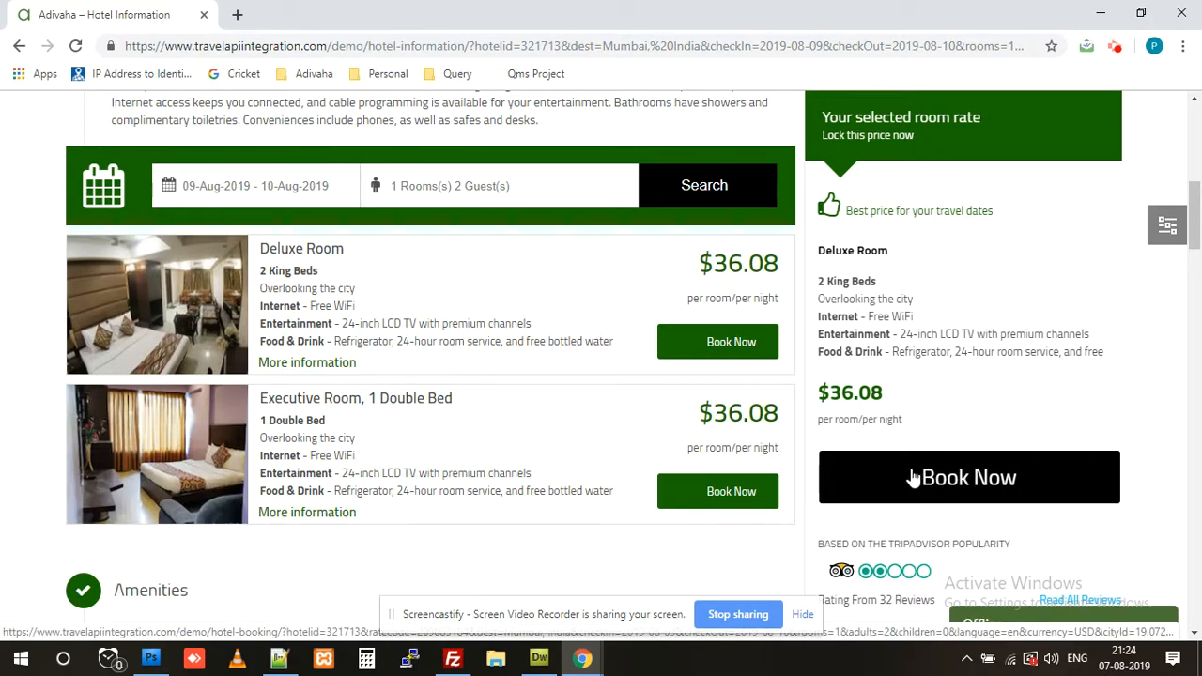
# Book the Deluxe Room, entering guest and cardholder name Prashant and expiry month 03-March.
pyautogui.click(970, 478)
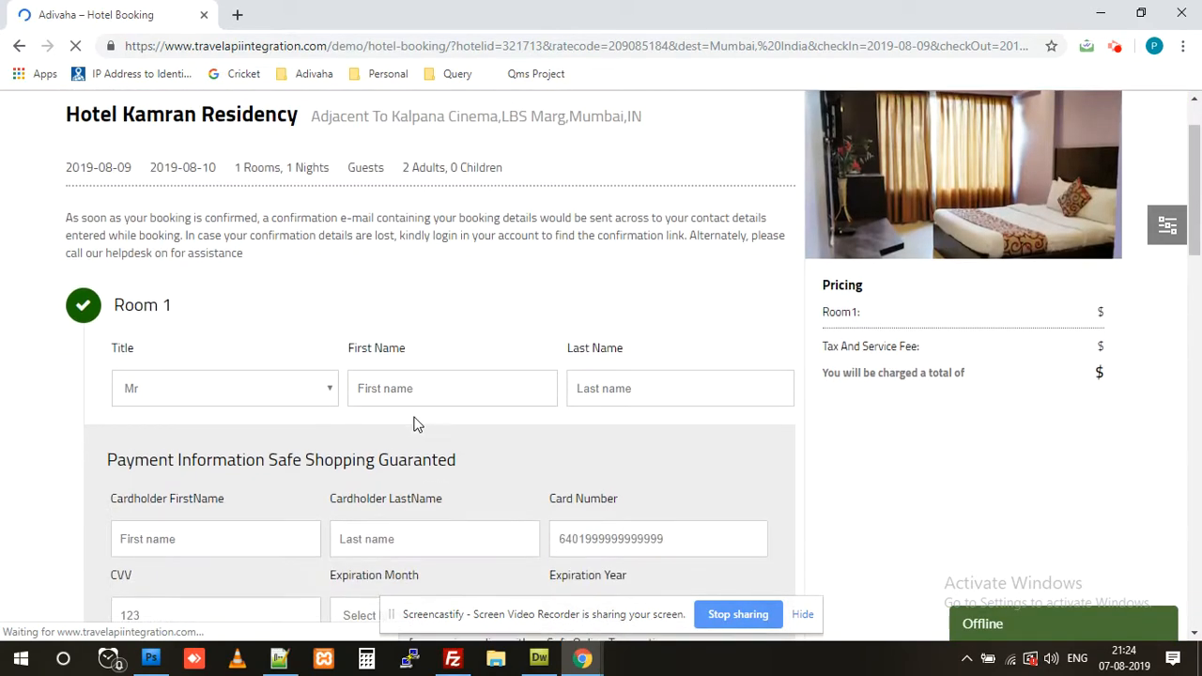
pyautogui.scroll(-3)
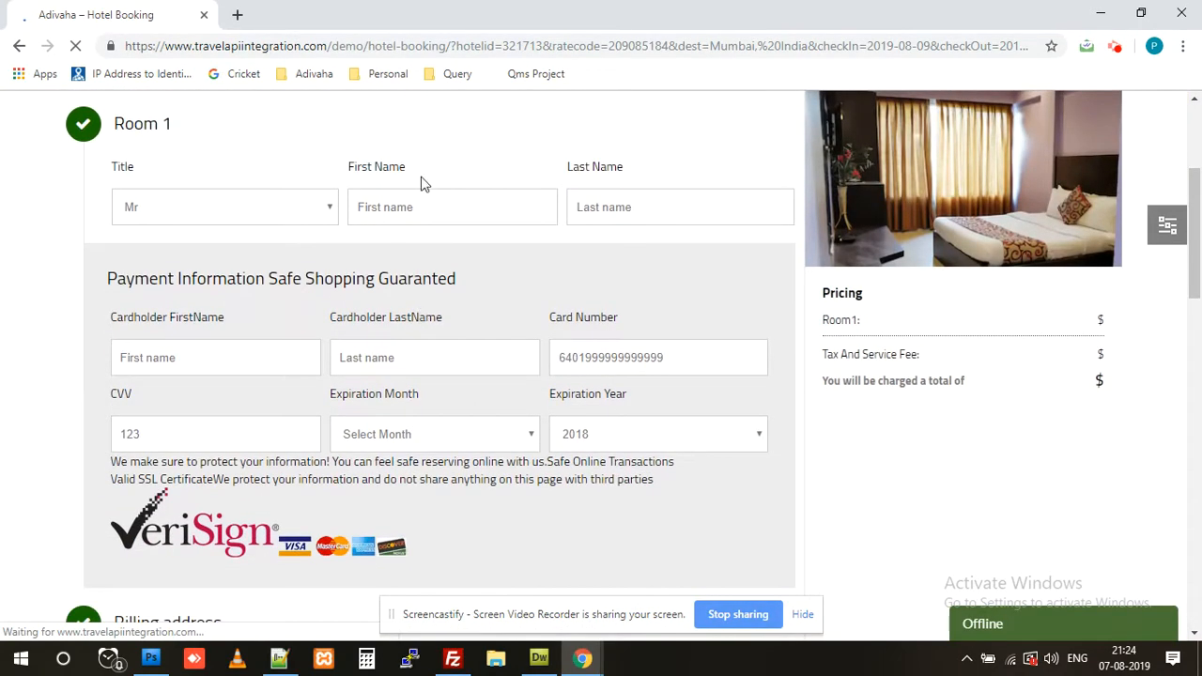
pyautogui.write('Prashant')
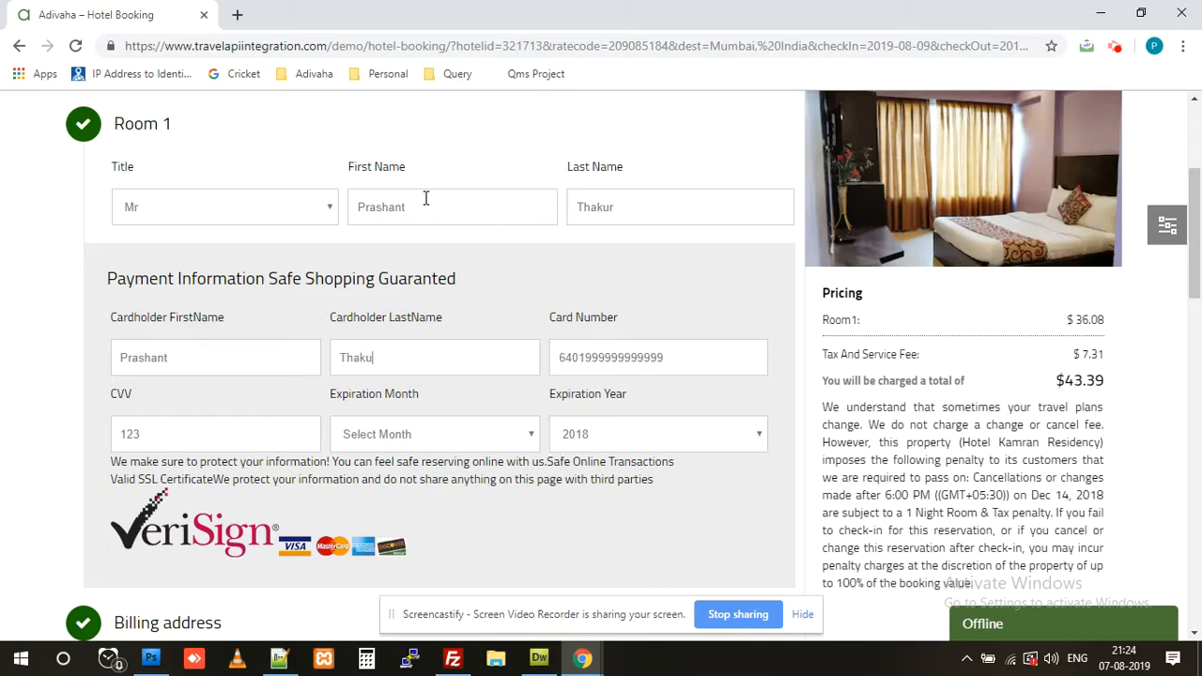
pyautogui.scroll(-3)
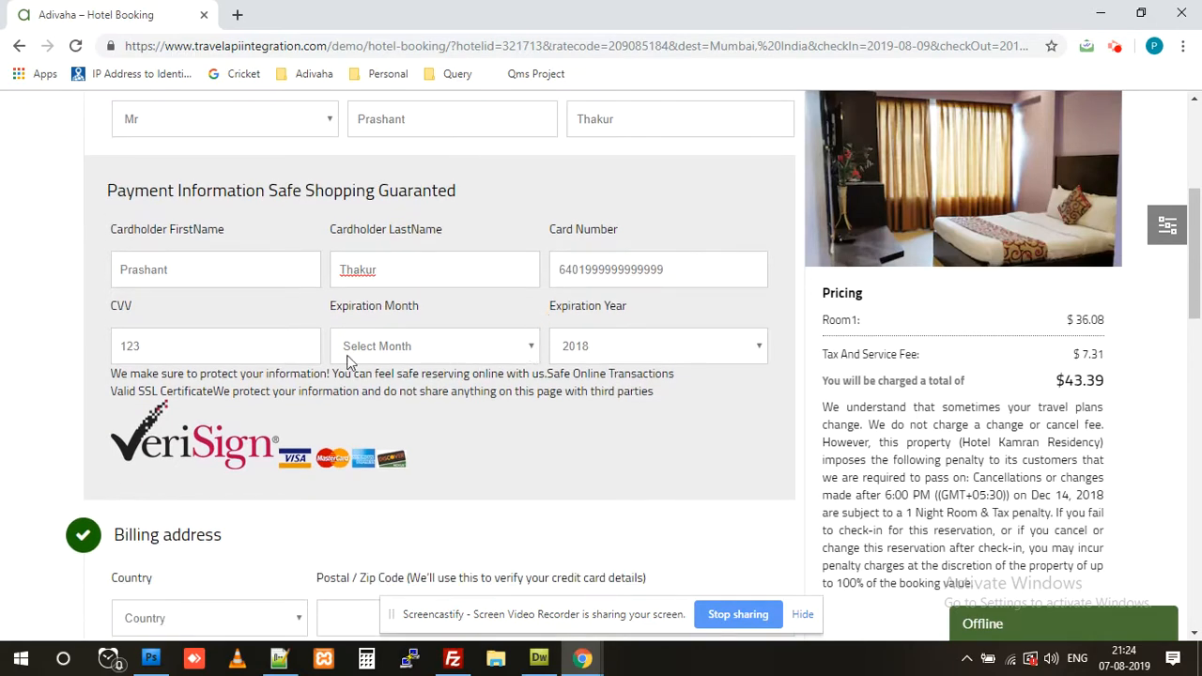
pyautogui.click(436, 346)
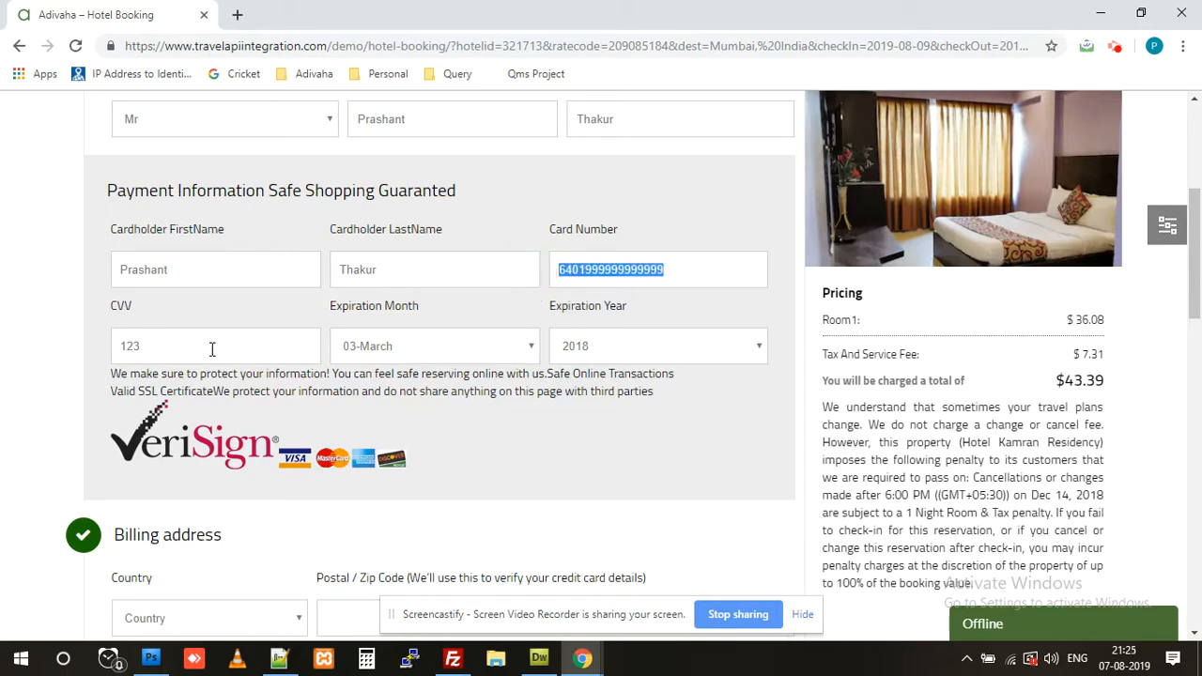
pyautogui.moveTo(391, 335)
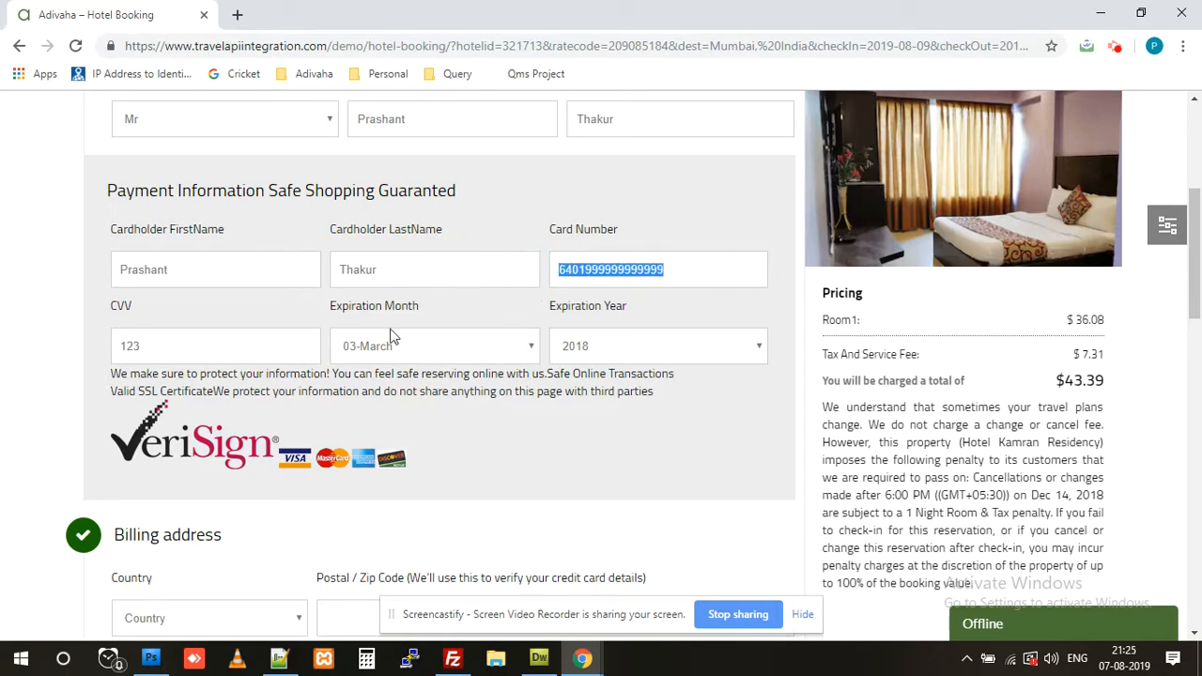
pyautogui.moveTo(421, 393)
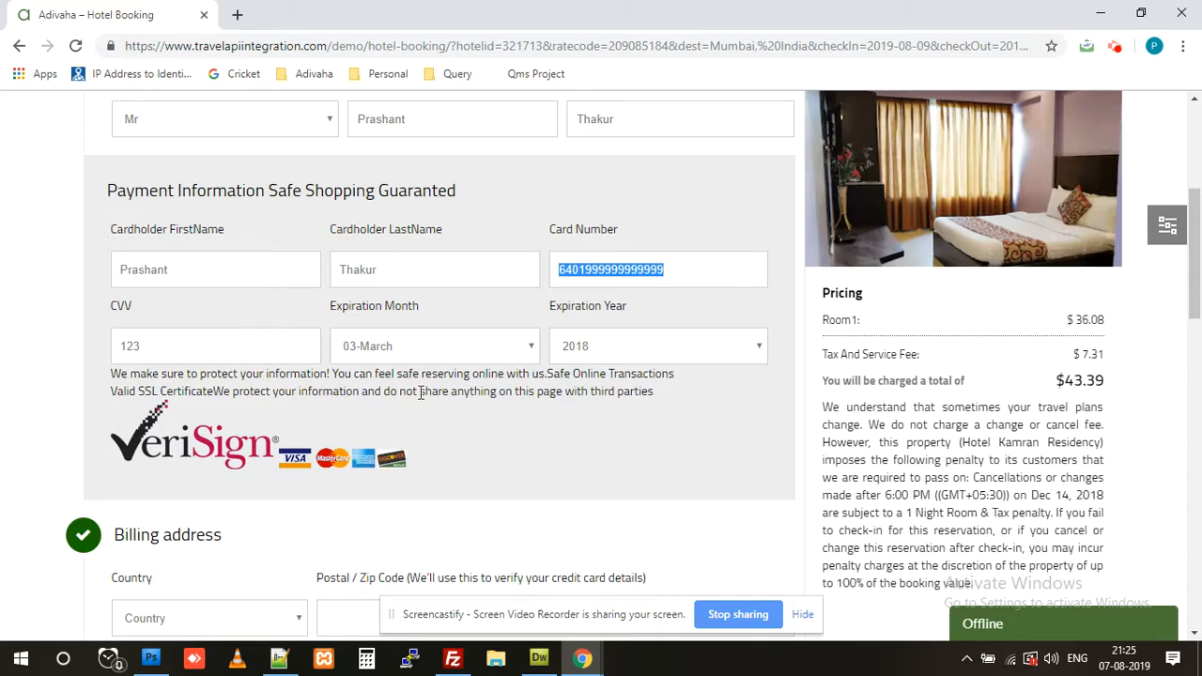
pyautogui.scroll(-3)
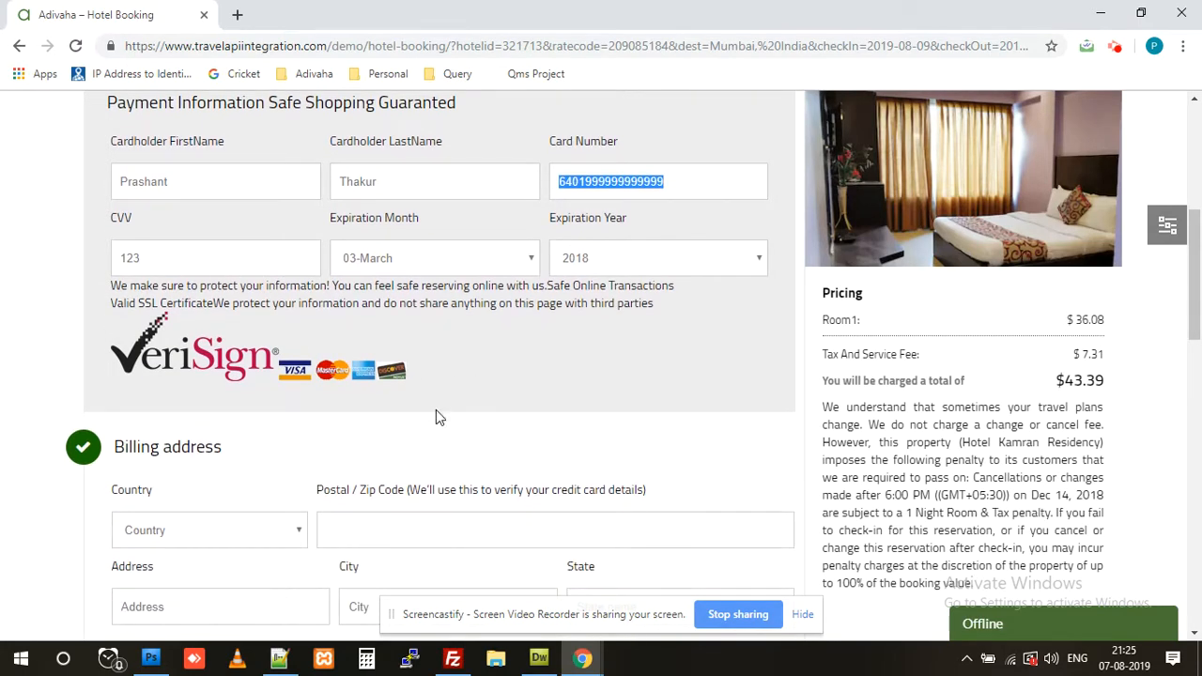
pyautogui.click(208, 530)
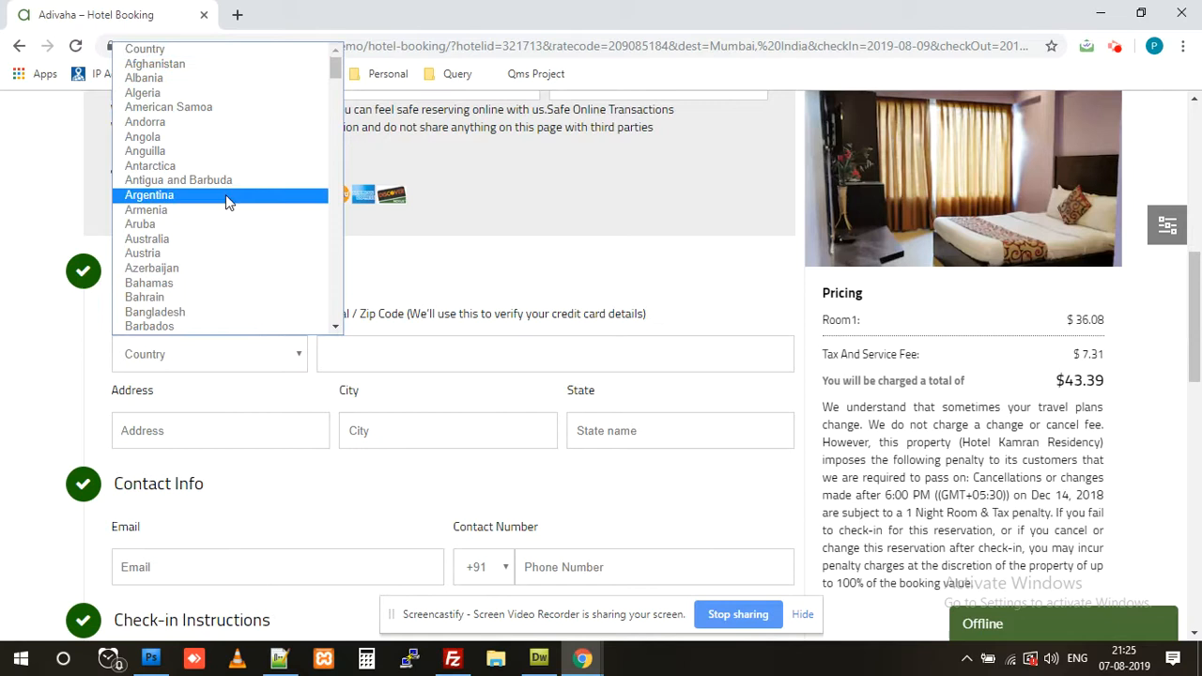
pyautogui.click(208, 353)
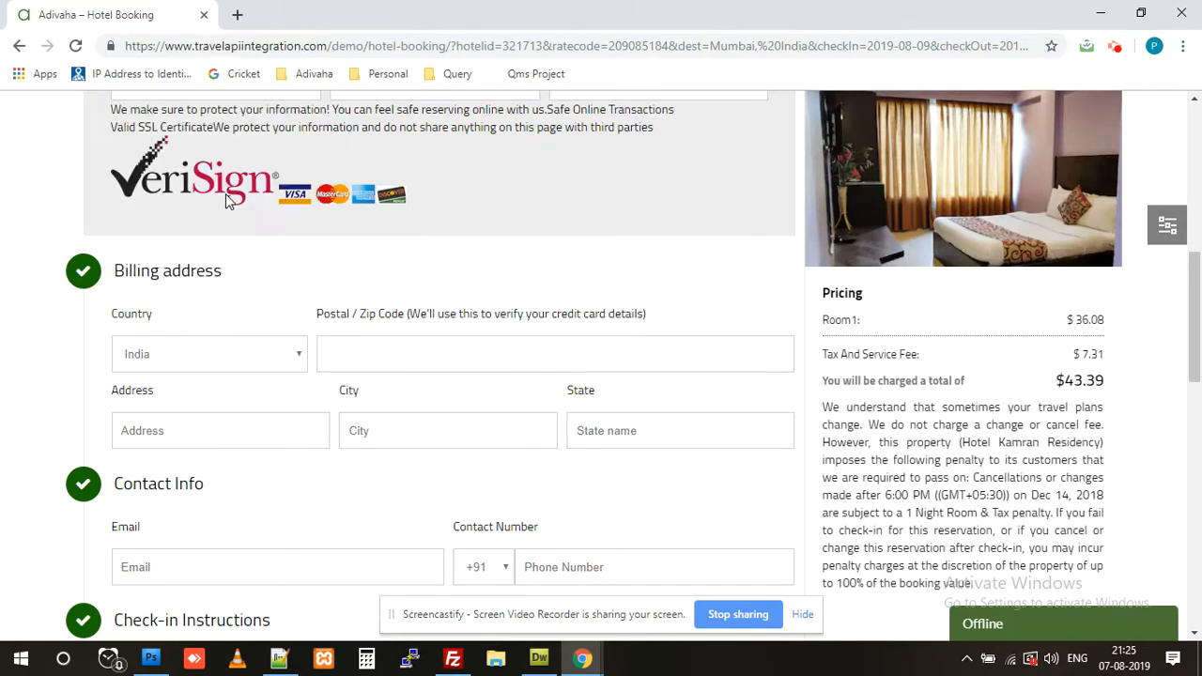
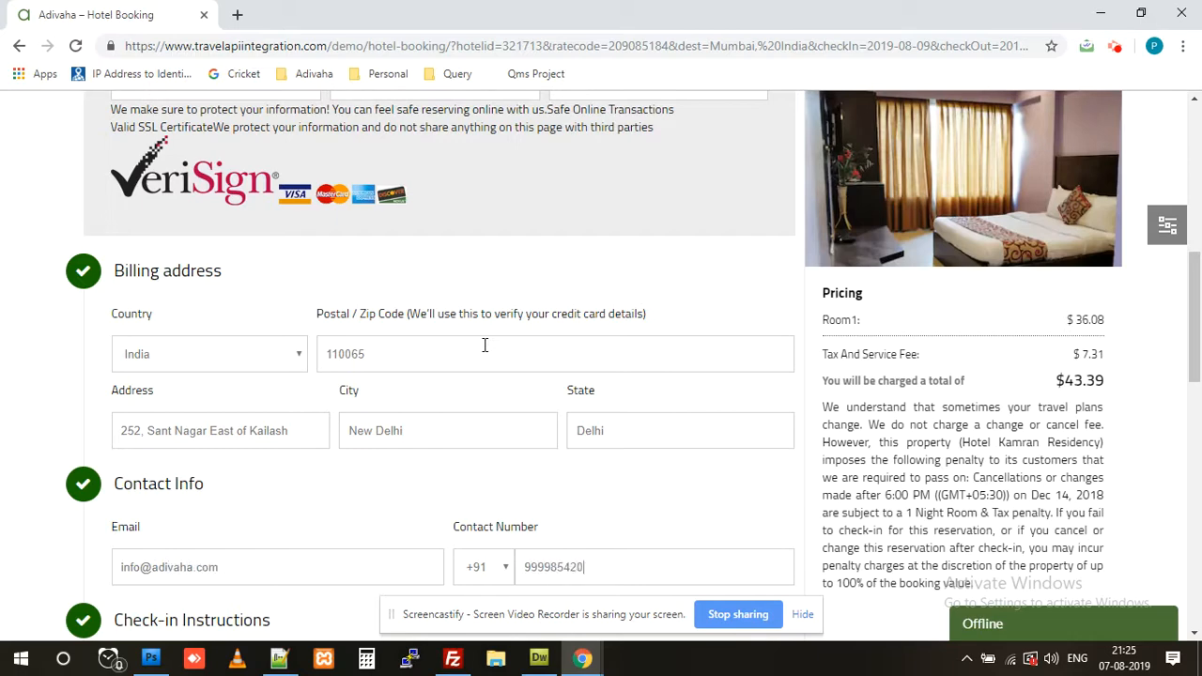
pyautogui.scroll(-3)
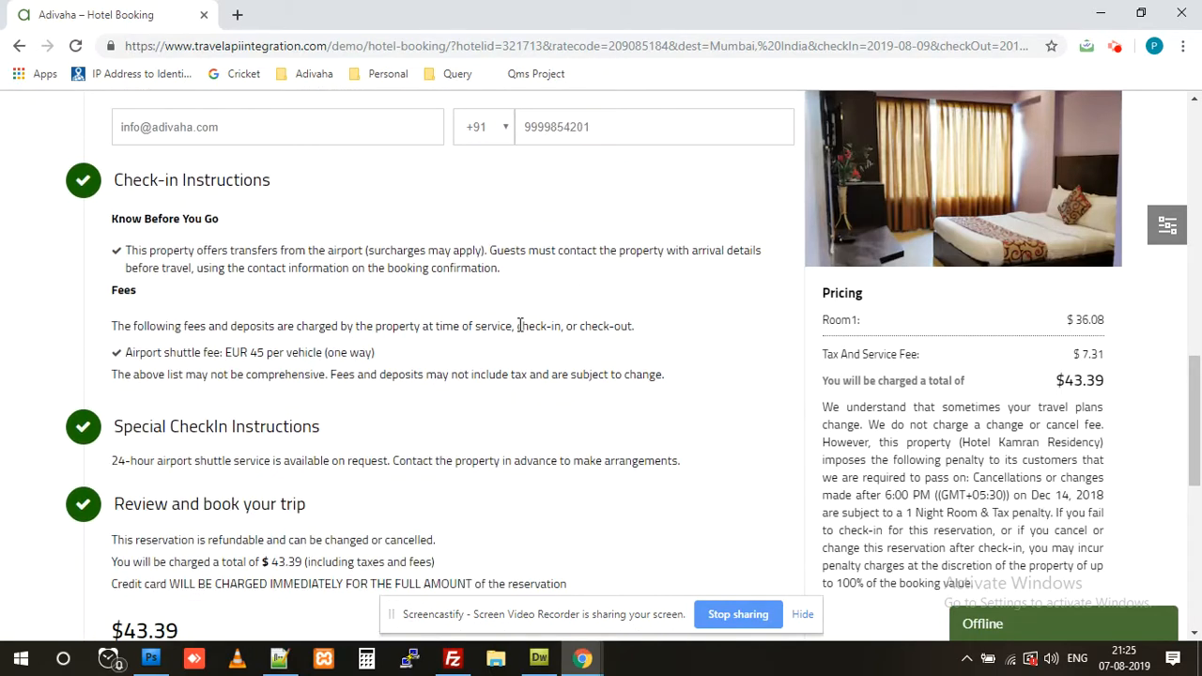
# Accept the Terms & Conditions and submit the $43.39 booking for confirmation.
pyautogui.scroll(-3)
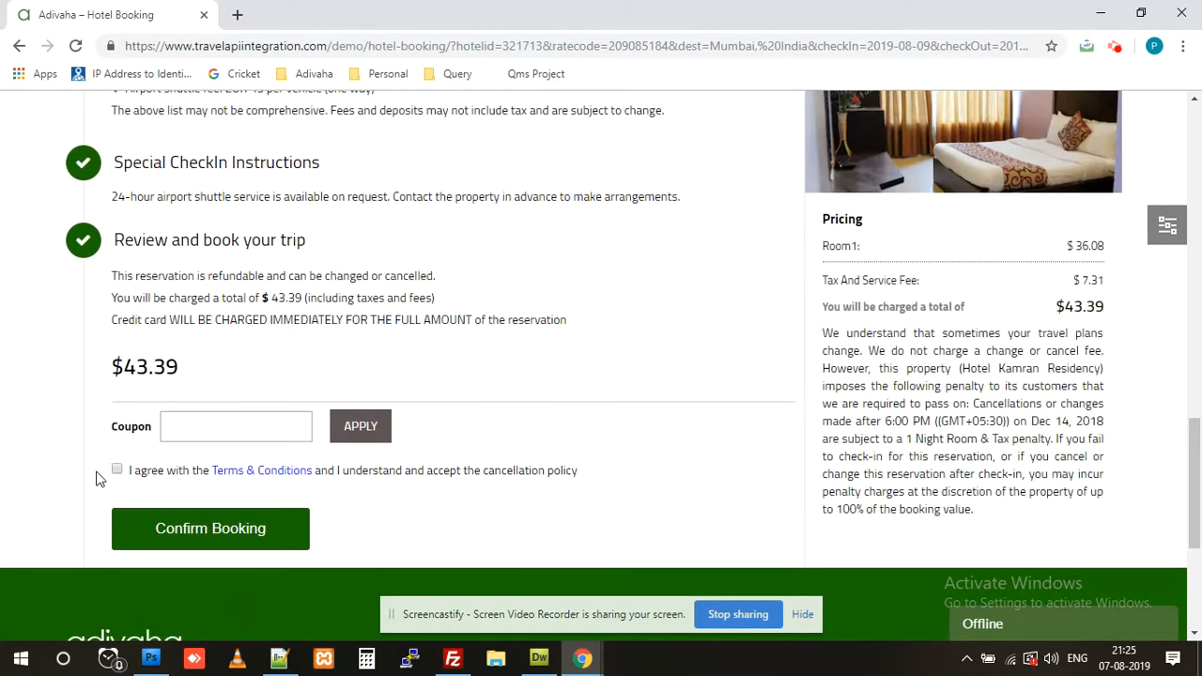
pyautogui.click(117, 470)
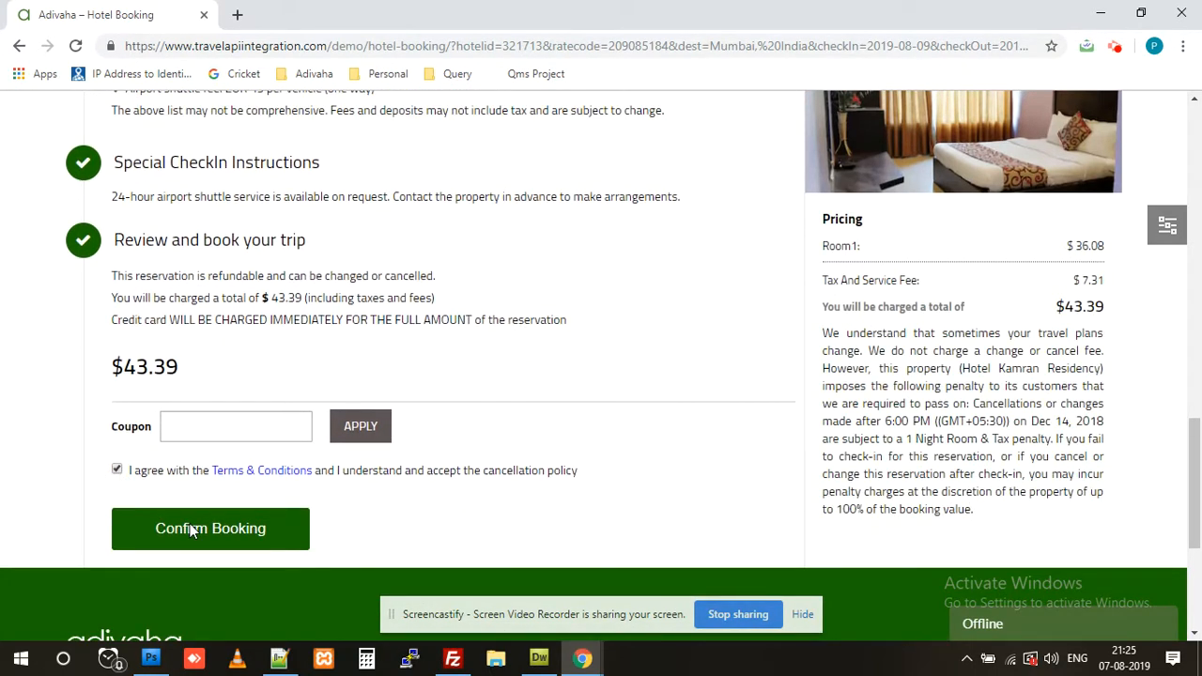
pyautogui.click(210, 528)
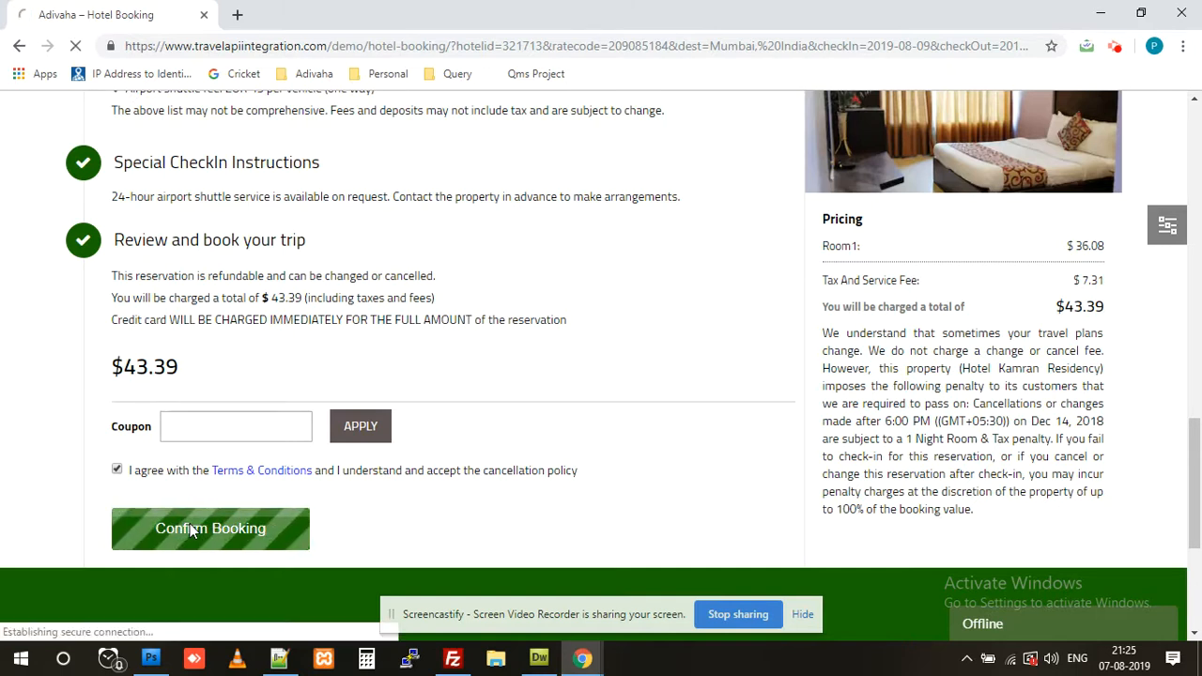
pyautogui.click(211, 528)
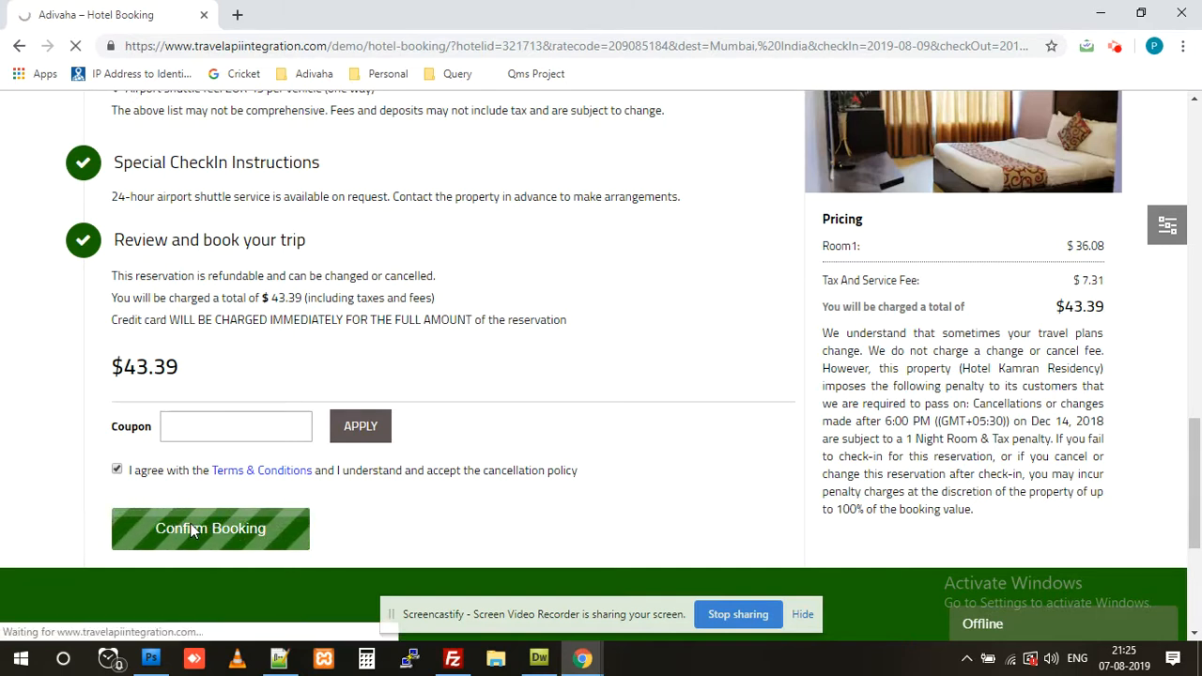
pyautogui.click(210, 528)
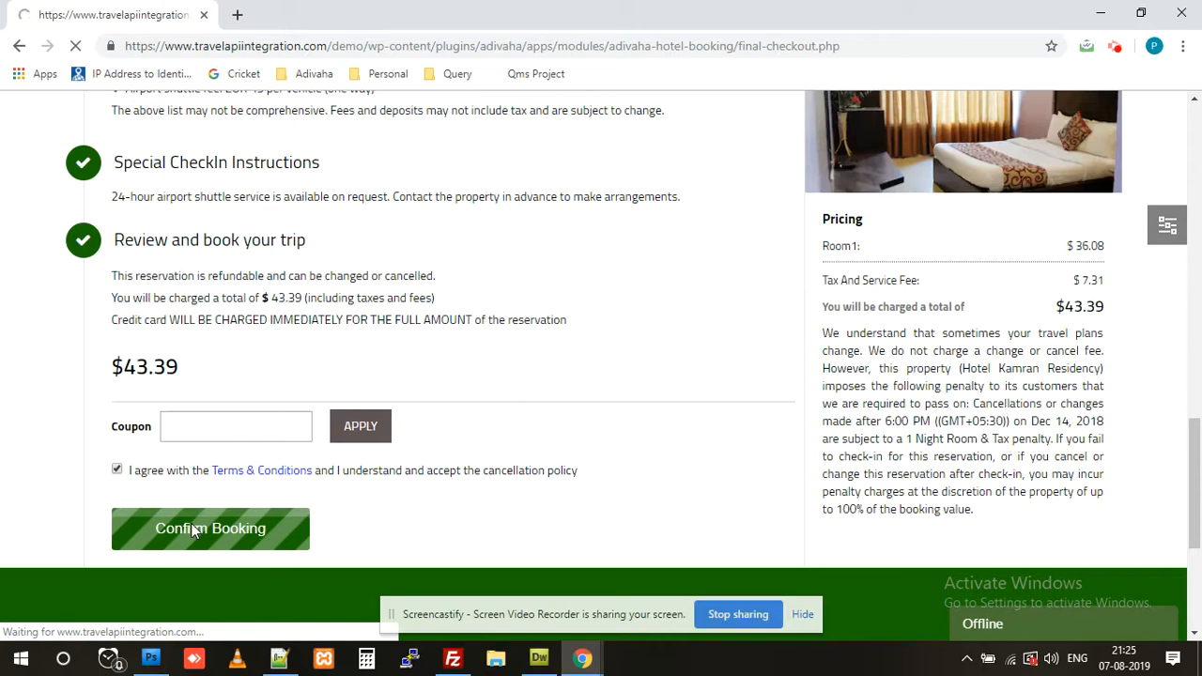
pyautogui.click(210, 528)
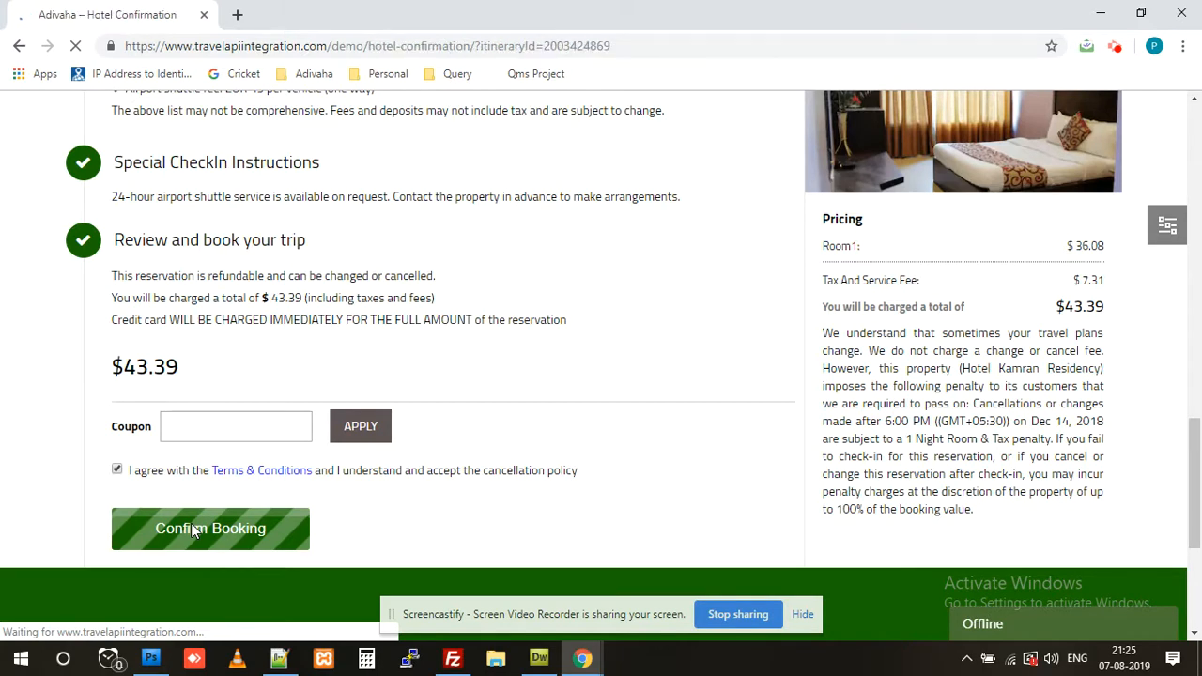
pyautogui.click(211, 528)
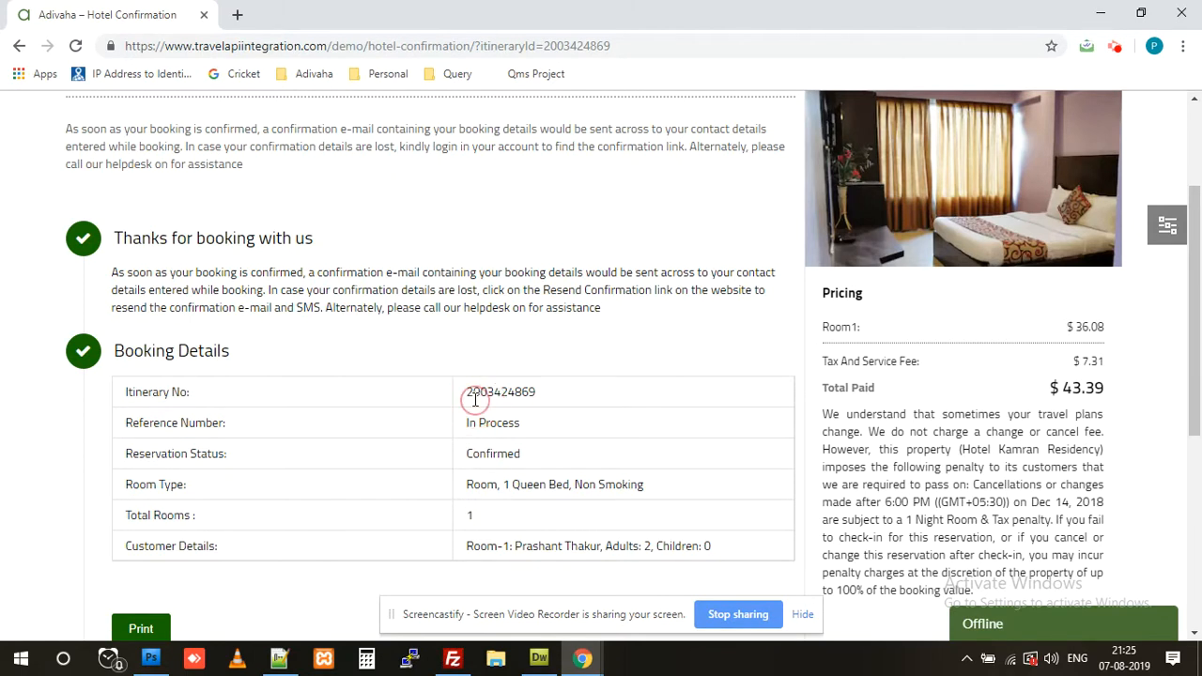
pyautogui.doubleClick(500, 393)
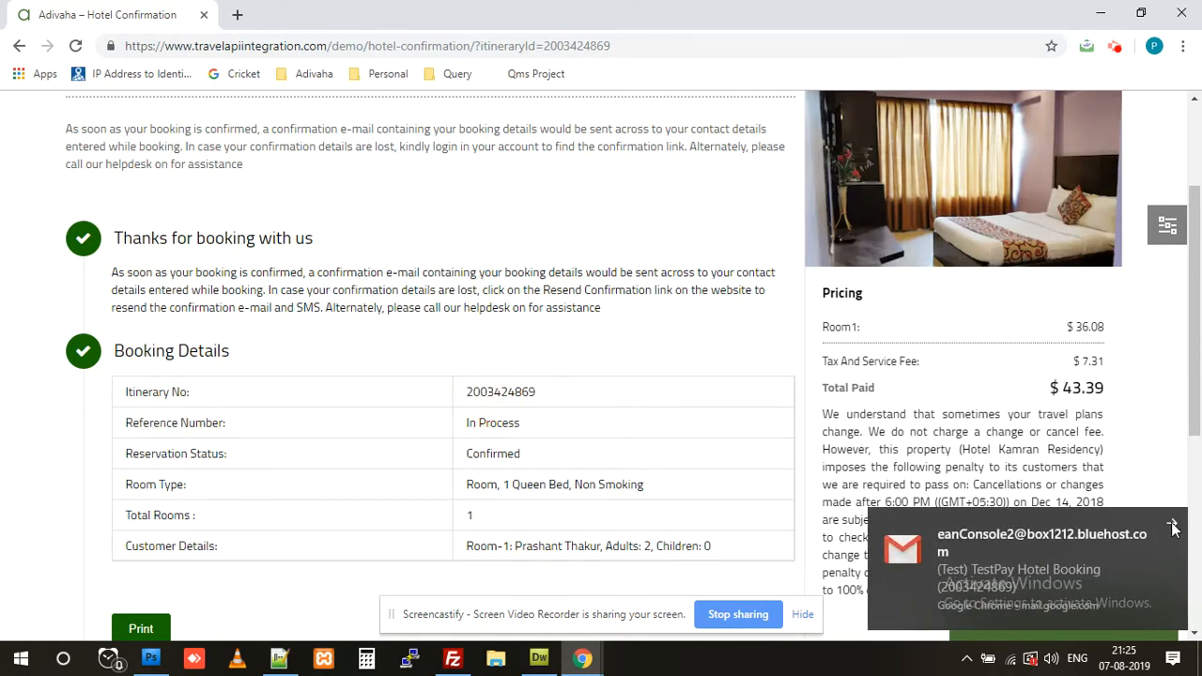
pyautogui.doubleClick(500, 393)
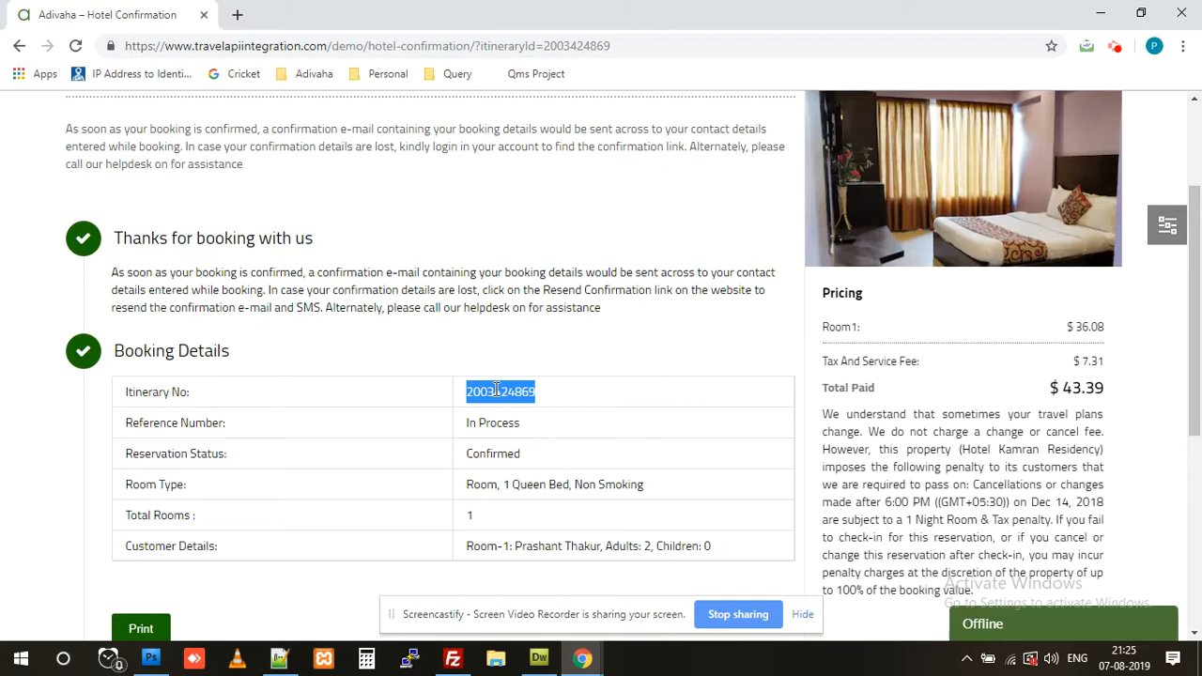
pyautogui.scroll(3)
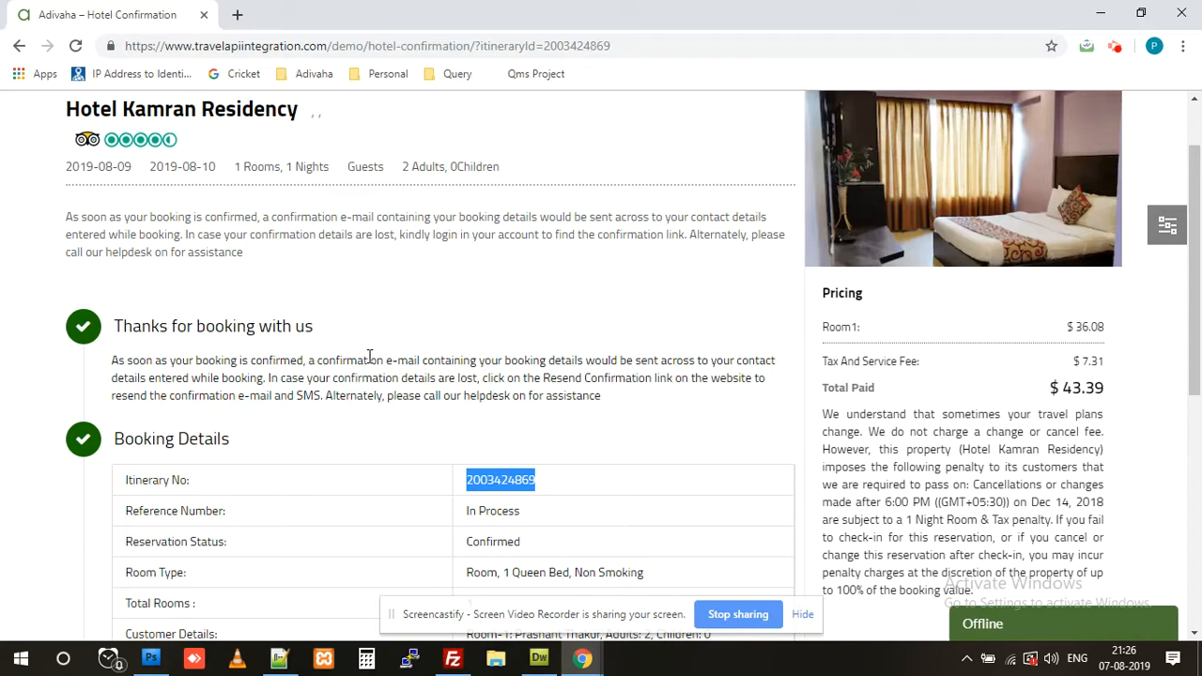
pyautogui.scroll(3)
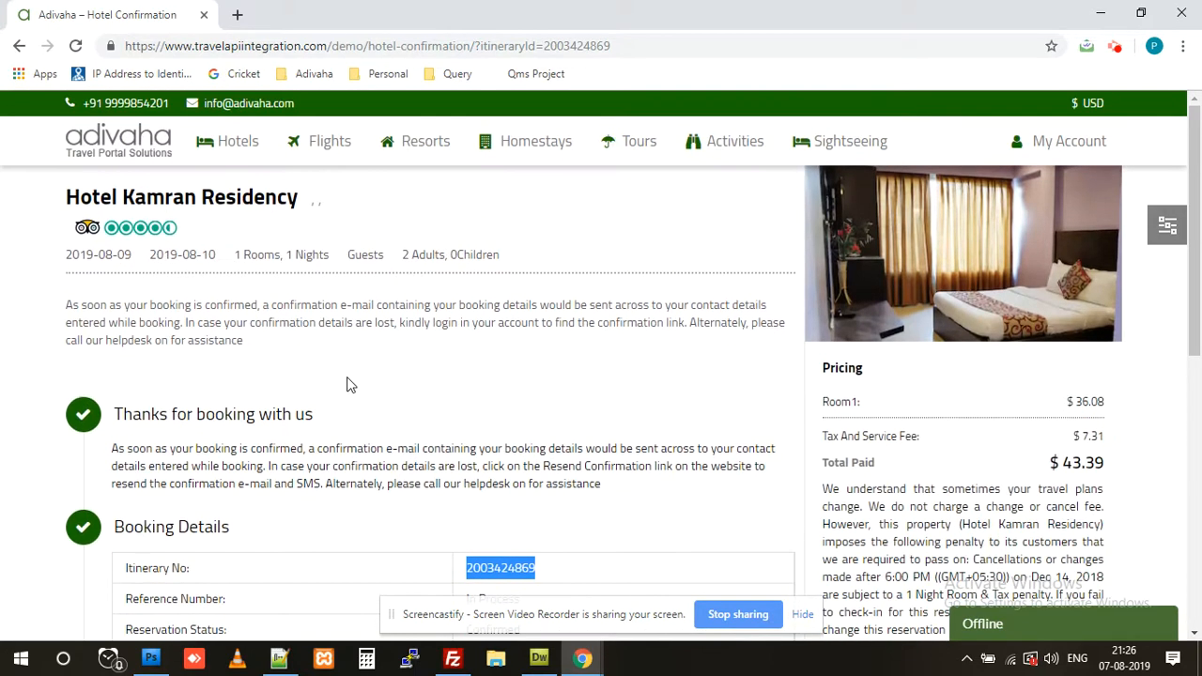
pyautogui.moveTo(799, 286)
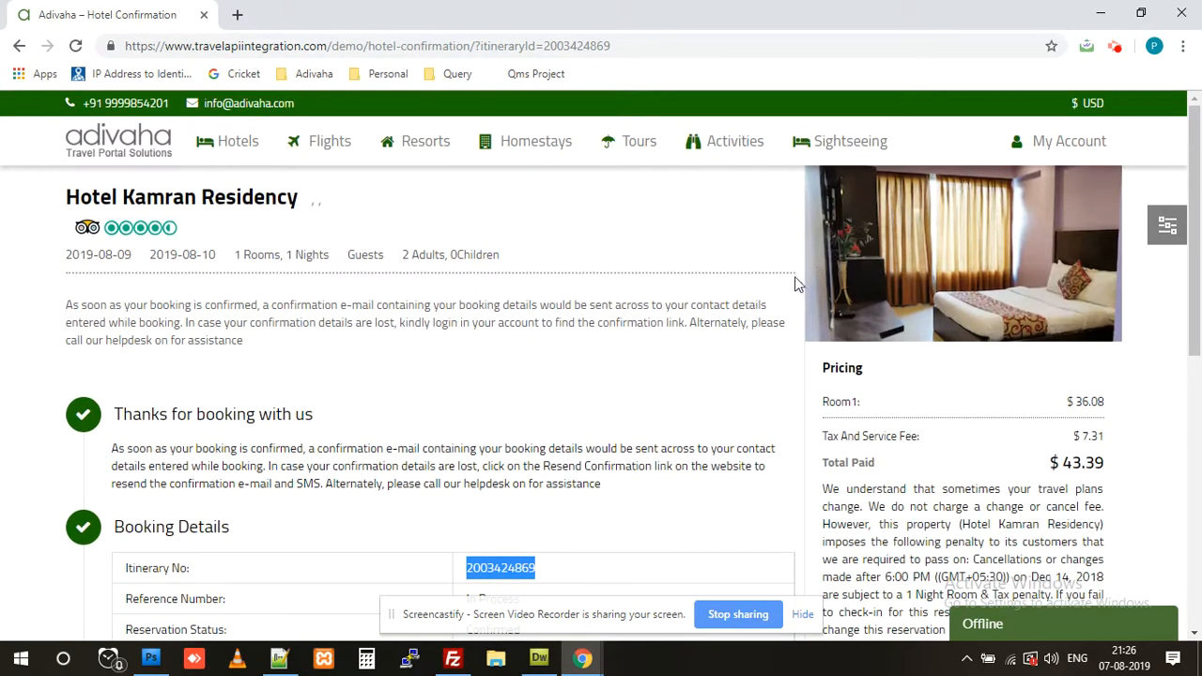
pyautogui.moveTo(650, 508)
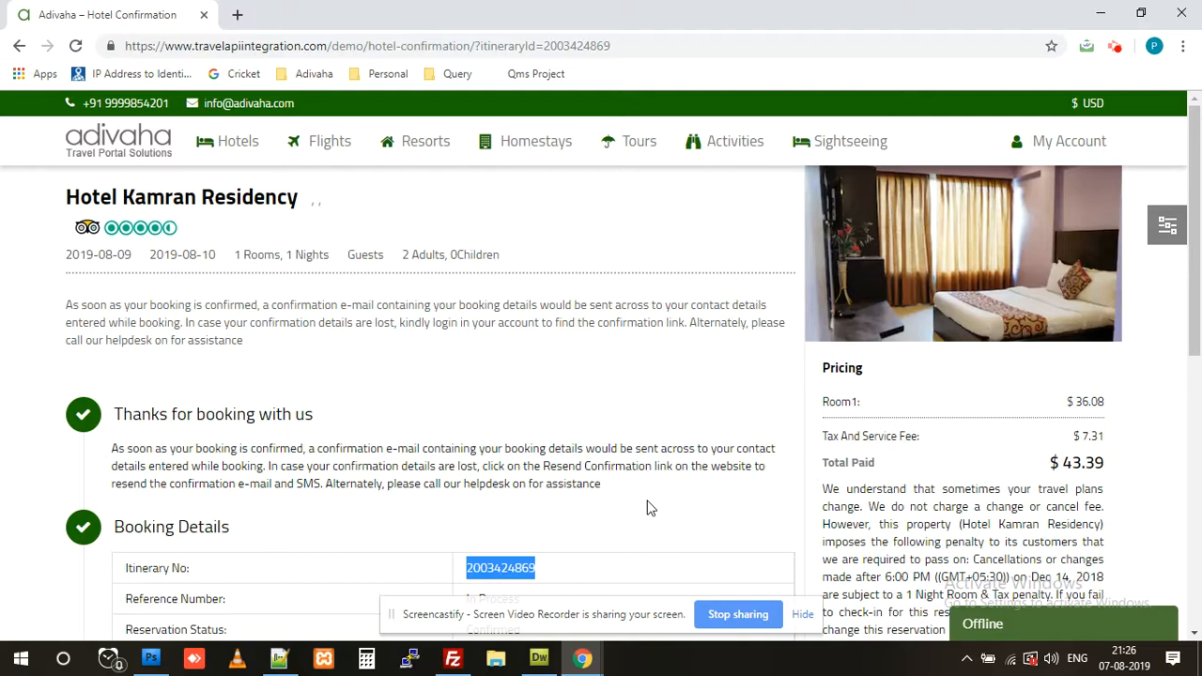
pyautogui.moveTo(648, 503)
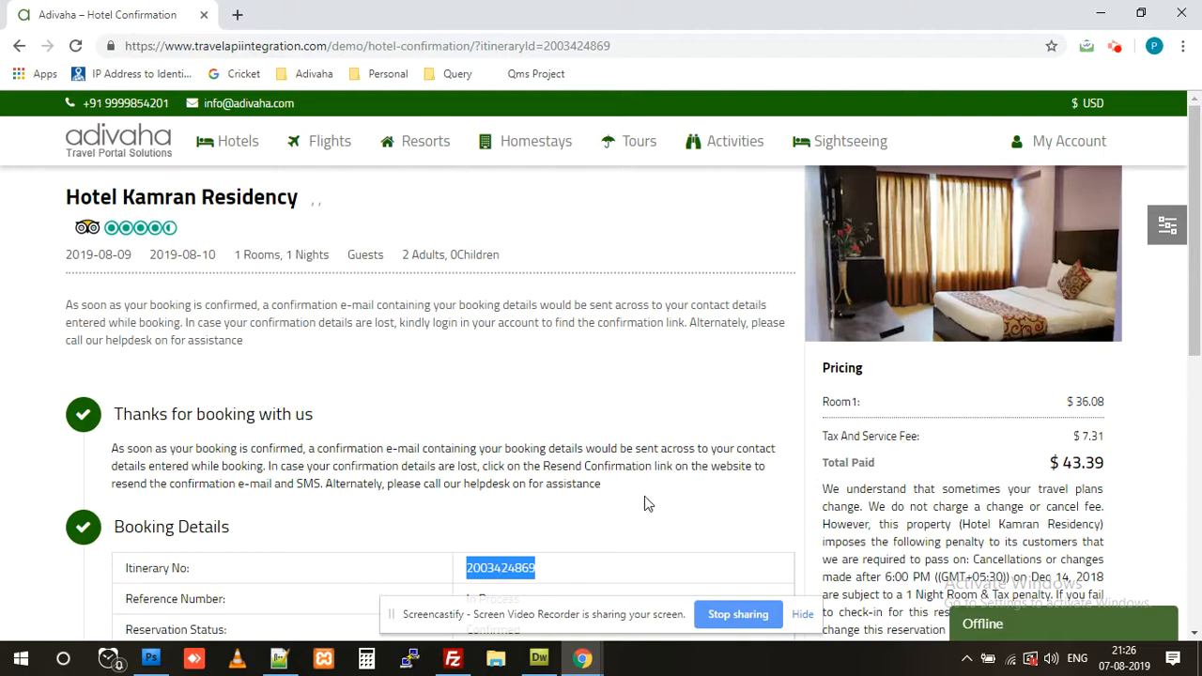
pyautogui.moveTo(203, 335)
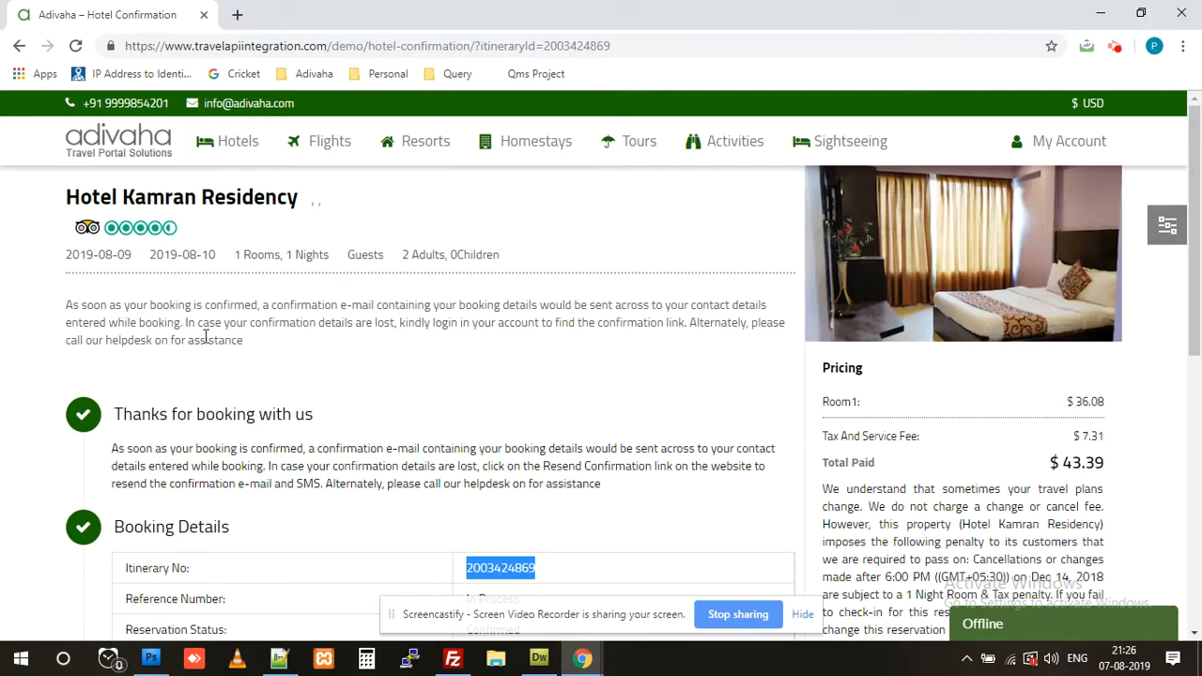